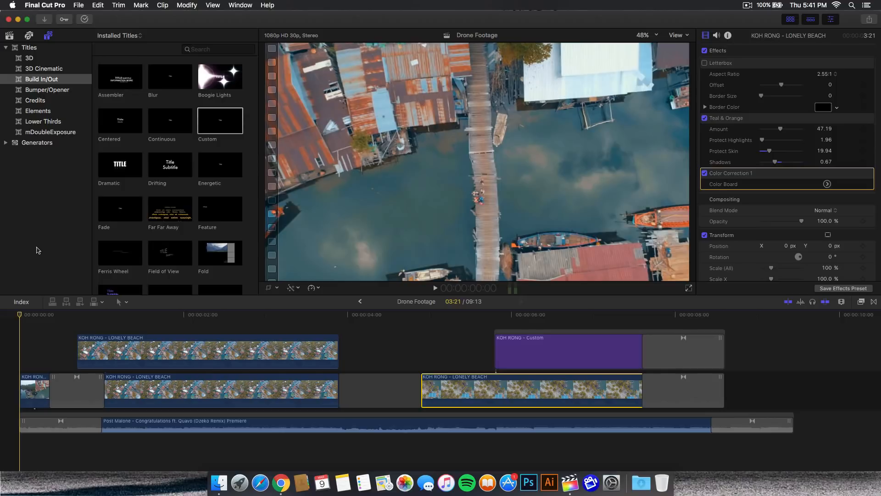
# Preview the letterboxed, teal-and-orange graded beach clip at several playhead positions
pyautogui.click(176, 314)
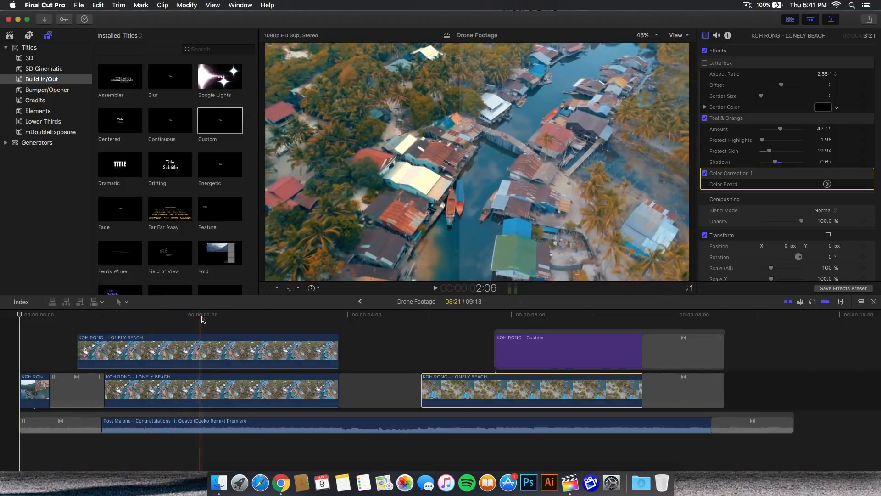
pyautogui.click(263, 314)
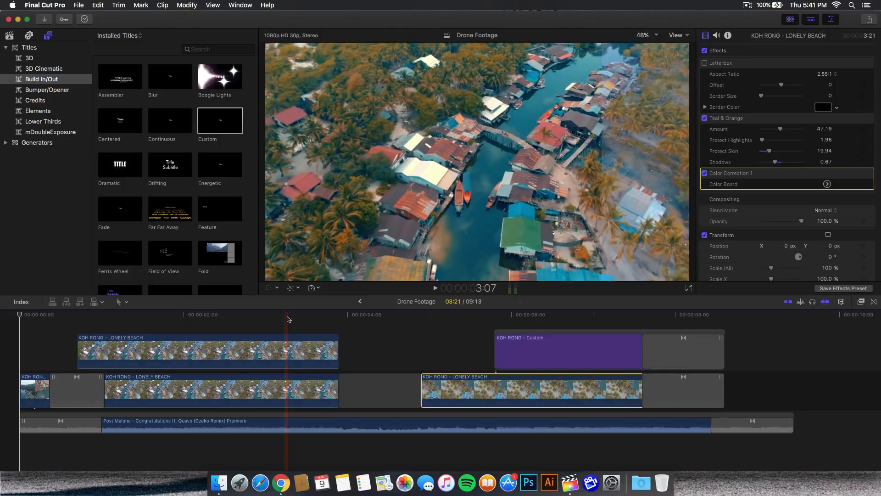
pyautogui.click(176, 314)
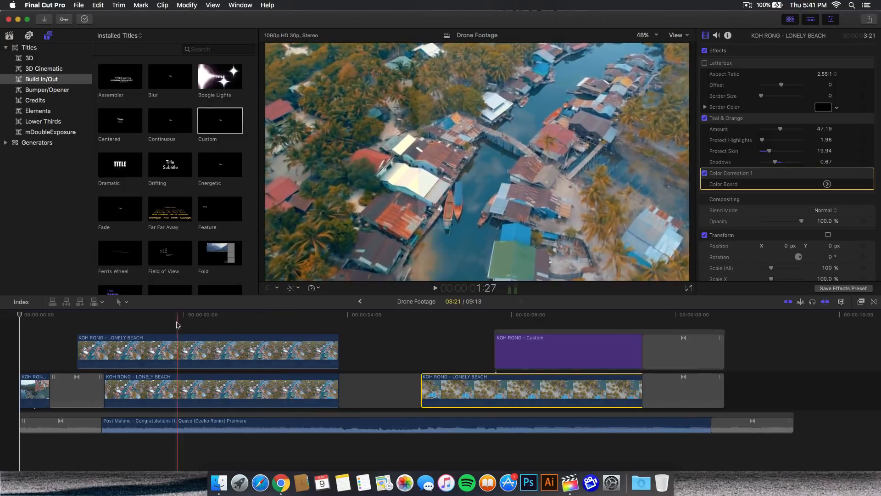
pyautogui.click(242, 314)
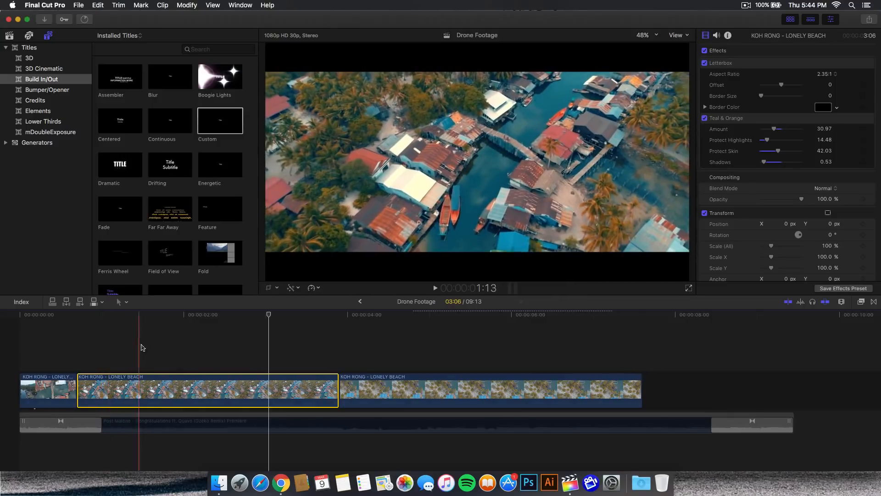
# Turn off Letterbox, check the second beach clip's effects, then reselect the first clip
pyautogui.click(201, 314)
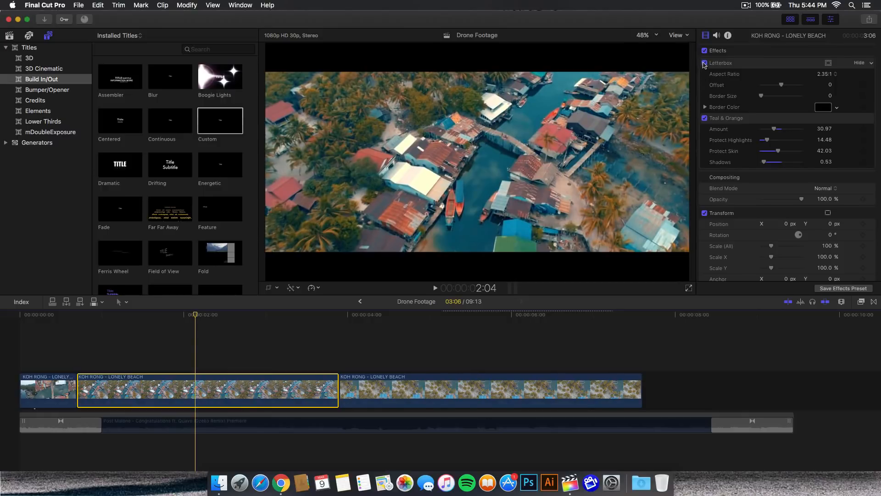
pyautogui.click(704, 63)
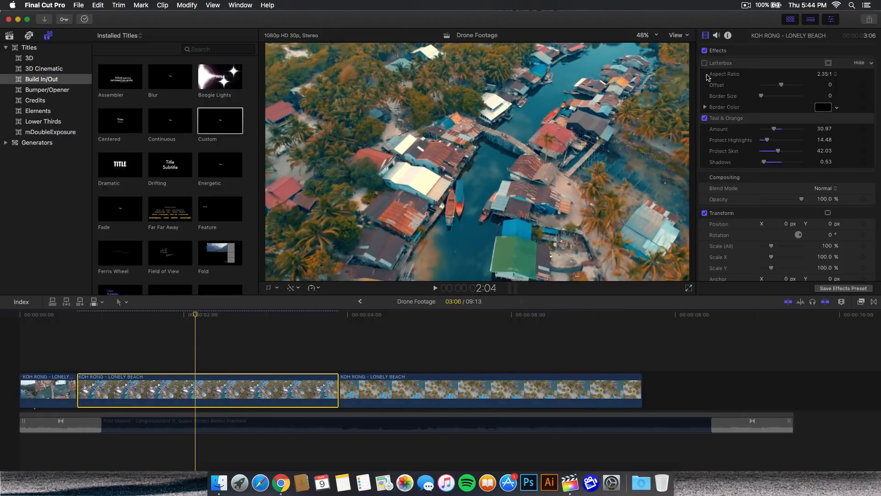
pyautogui.click(706, 118)
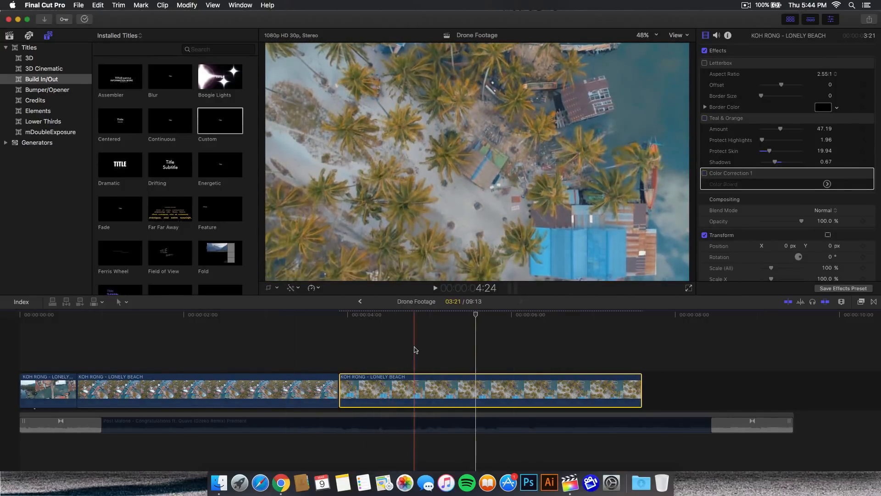
pyautogui.click(517, 313)
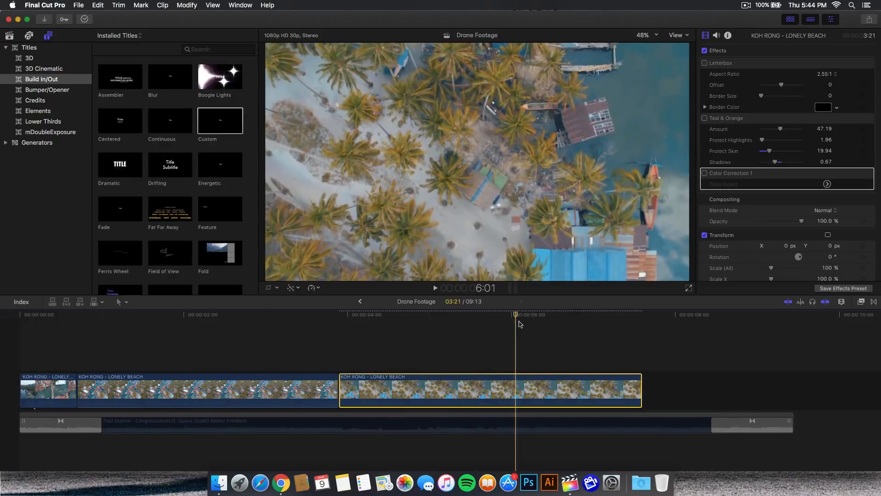
pyautogui.click(705, 173)
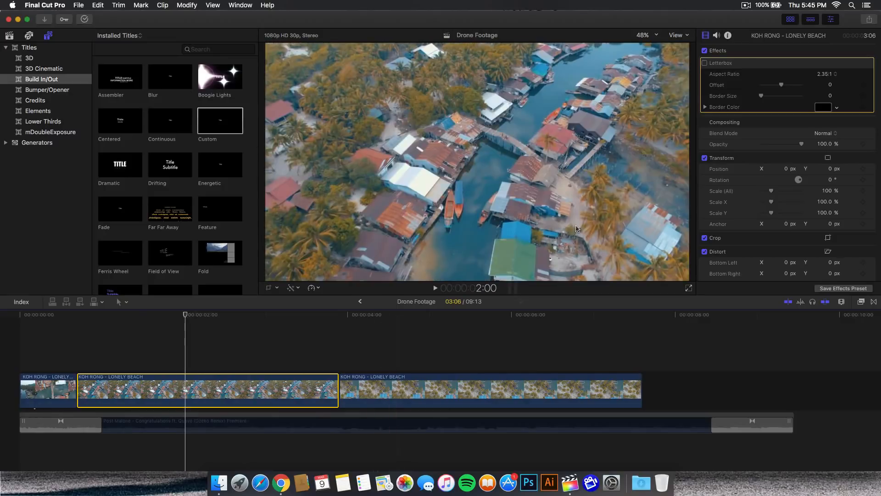
pyautogui.moveTo(863, 304)
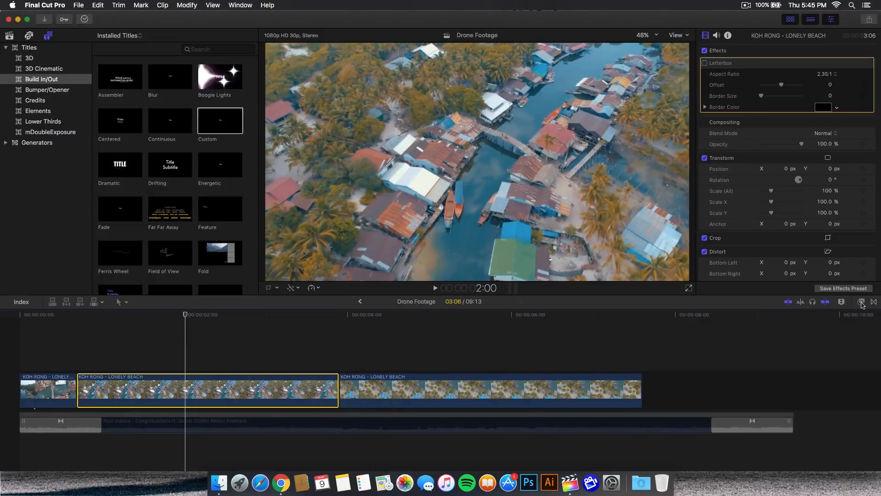
# Apply the Teal & Orange look from the Effects Browser's Looks category to the first beach clip
pyautogui.click(861, 302)
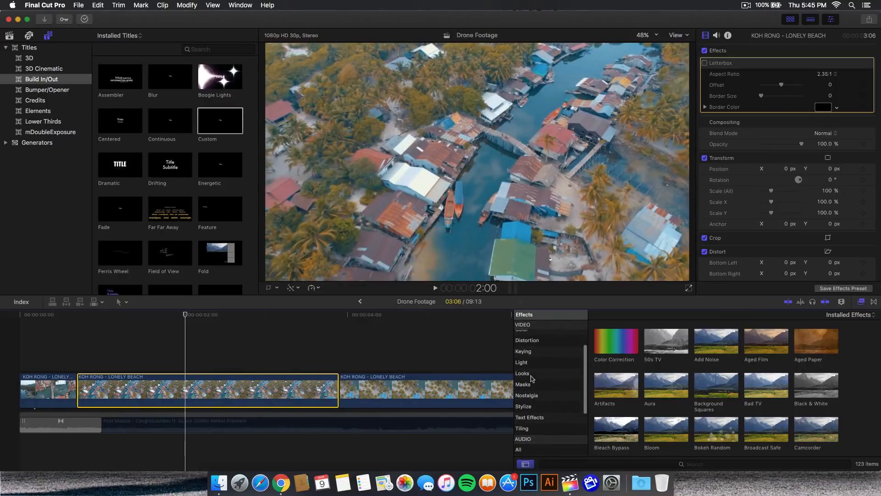
pyautogui.click(522, 373)
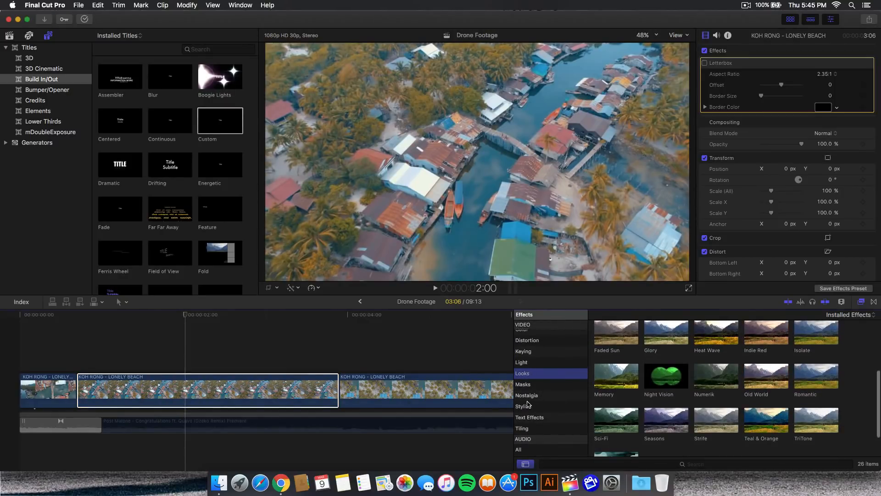
pyautogui.click(766, 420)
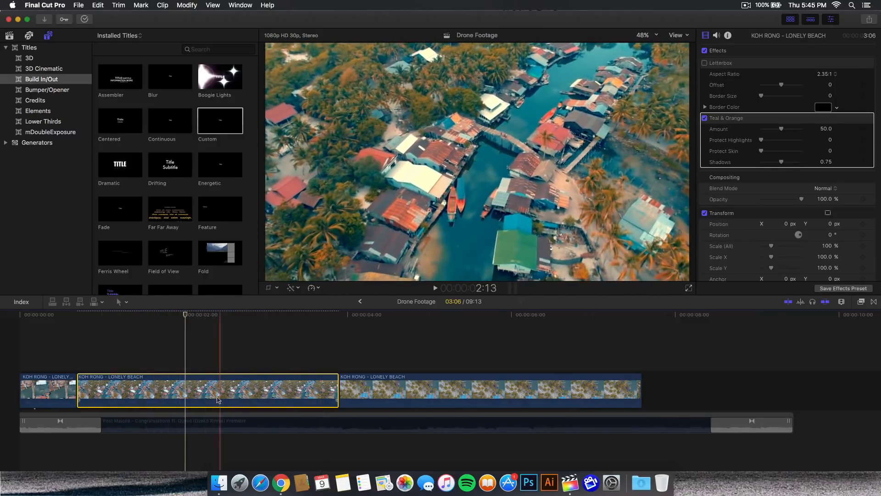
# Set the Teal & Orange Amount slider to about 43.78
pyautogui.moveTo(781, 128); pyautogui.dragTo(800, 129)
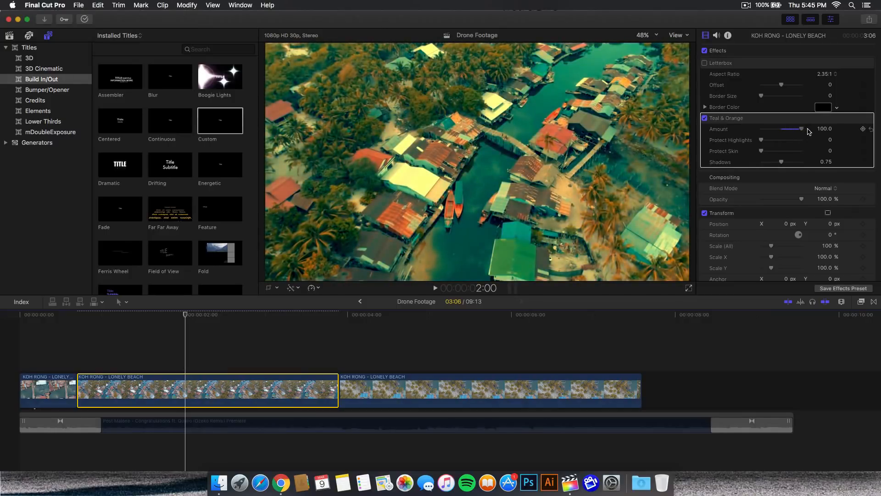
pyautogui.moveTo(803, 128); pyautogui.dragTo(792, 129)
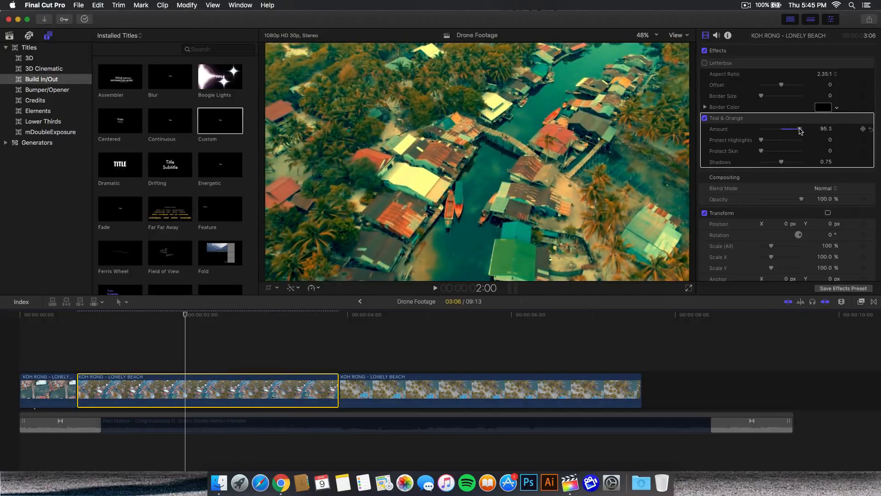
pyautogui.moveTo(790, 130); pyautogui.dragTo(781, 129)
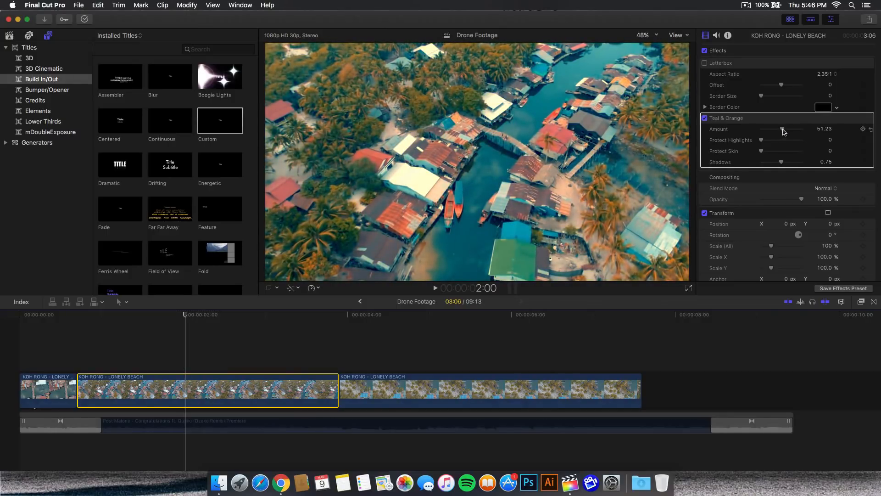
pyautogui.moveTo(784, 128); pyautogui.dragTo(779, 128)
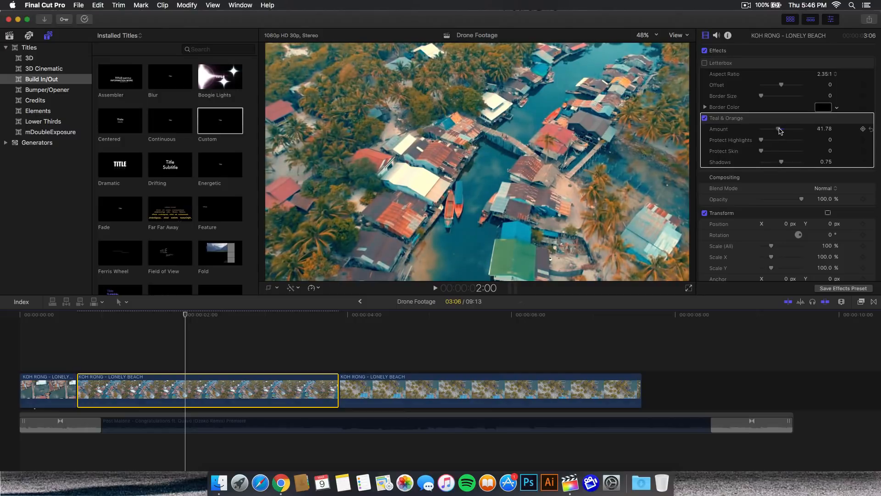
pyautogui.moveTo(780, 129); pyautogui.dragTo(787, 129)
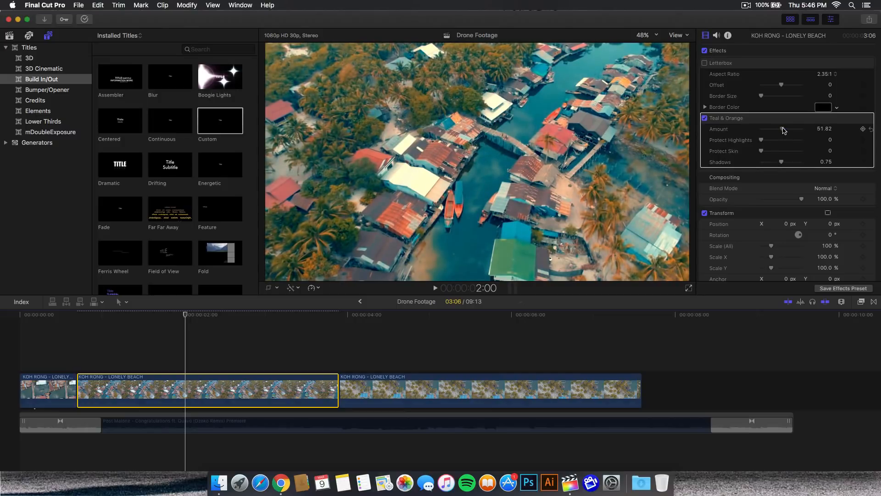
pyautogui.moveTo(782, 129); pyautogui.dragTo(779, 129)
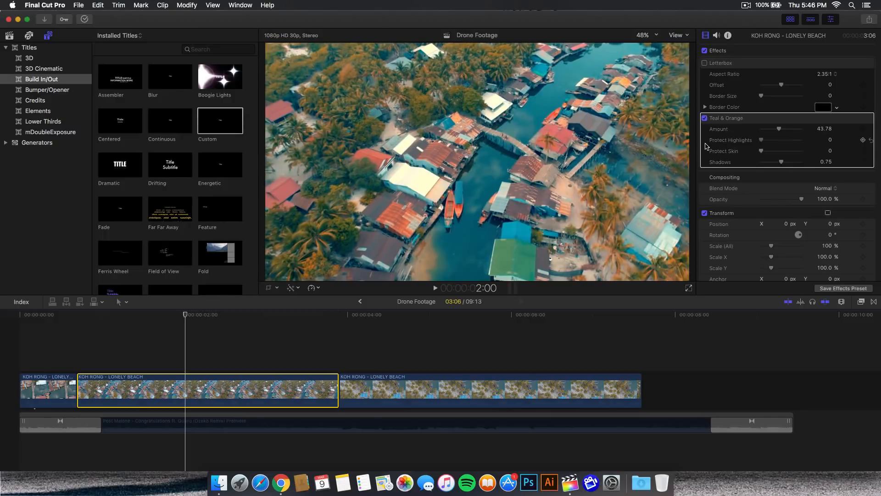
pyautogui.moveTo(575, 215)
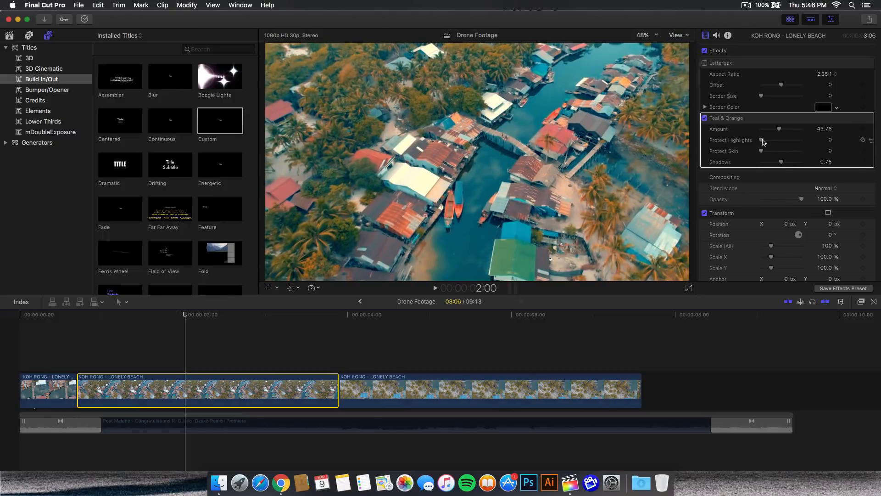
# Set Teal & Orange Protect Highlights to 100
pyautogui.moveTo(762, 140); pyautogui.dragTo(802, 140)
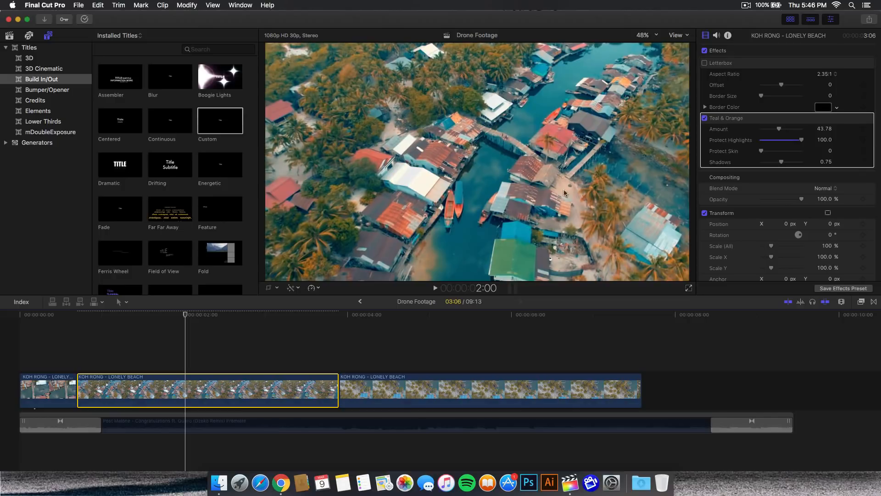
pyautogui.moveTo(581, 219)
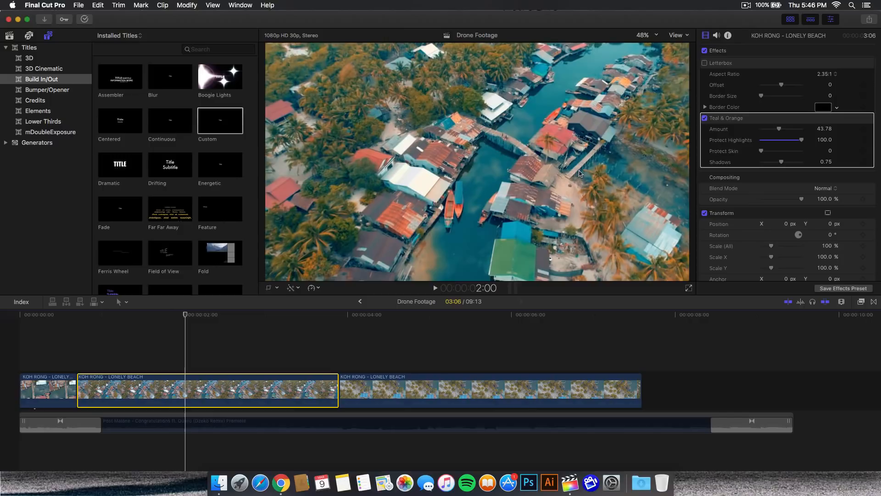
pyautogui.moveTo(799, 143)
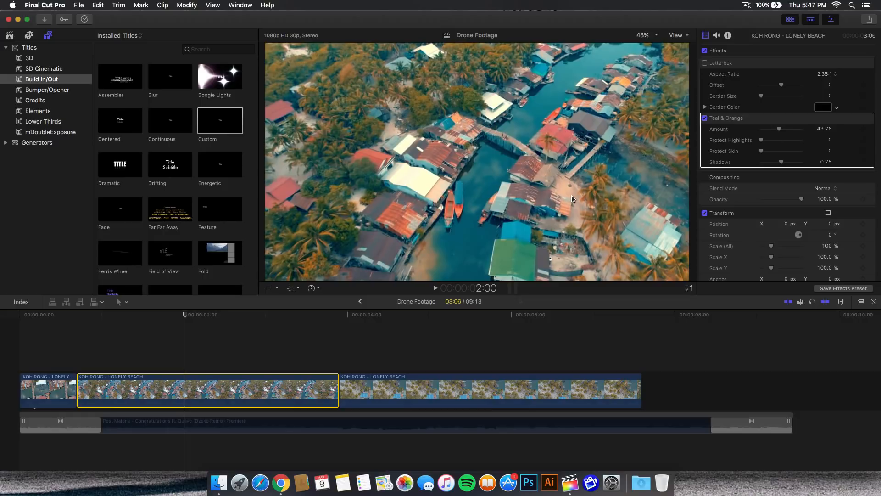
pyautogui.moveTo(763, 145)
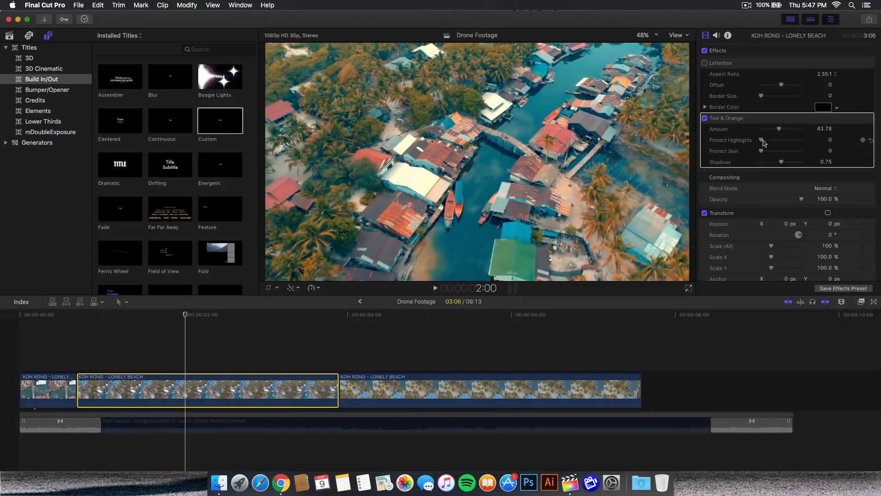
pyautogui.moveTo(763, 140); pyautogui.dragTo(802, 140)
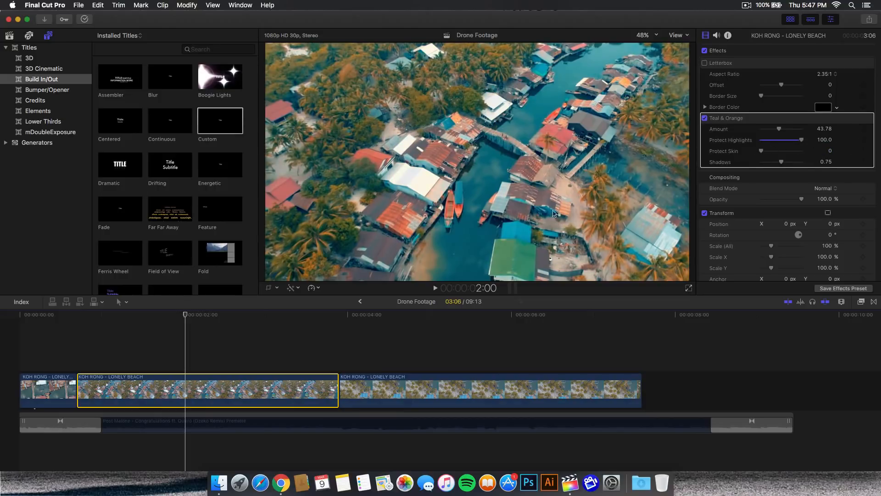
pyautogui.moveTo(388, 187)
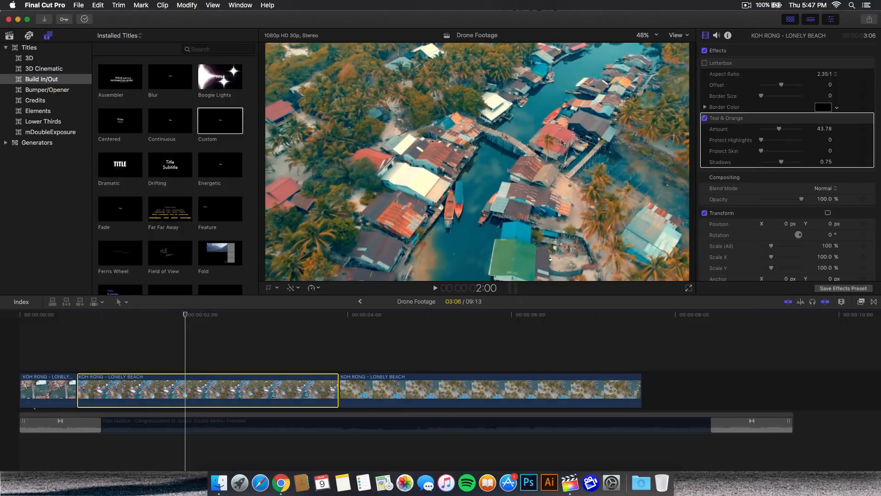
pyautogui.moveTo(761, 140); pyautogui.dragTo(801, 140)
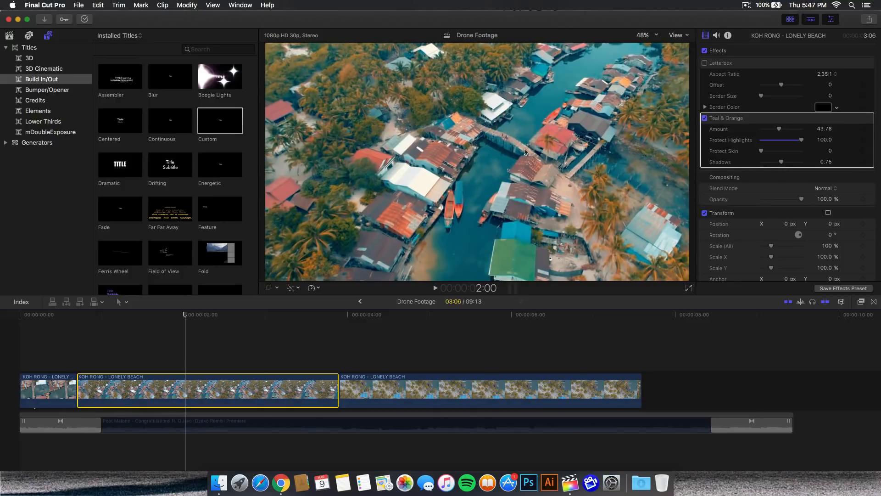
pyautogui.moveTo(763, 152)
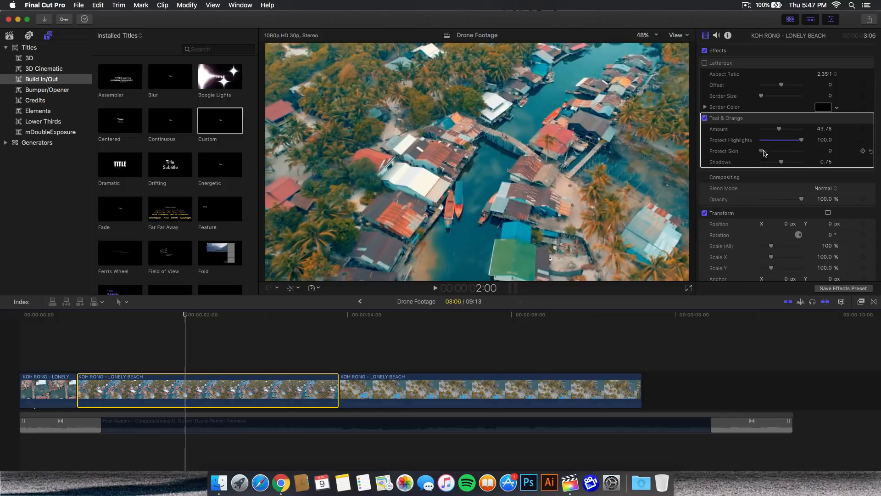
# Set Teal & Orange Protect Skin to about 50.59
pyautogui.moveTo(762, 150); pyautogui.dragTo(801, 151)
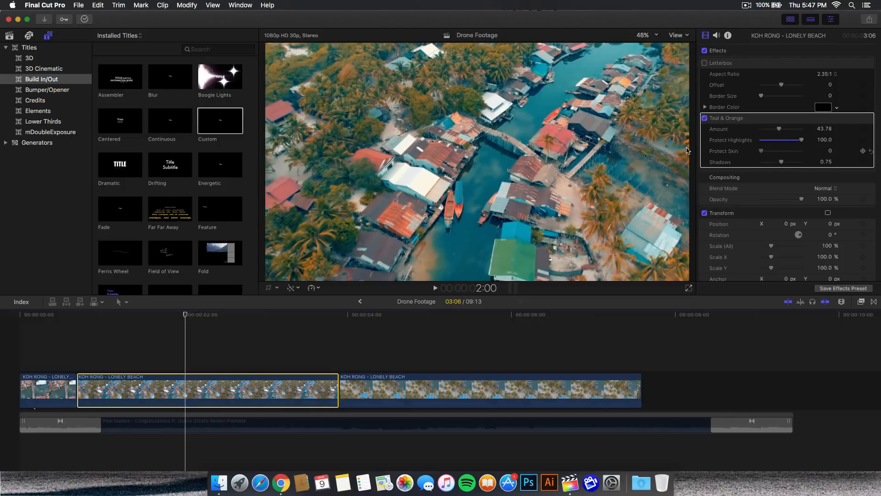
pyautogui.moveTo(759, 151)
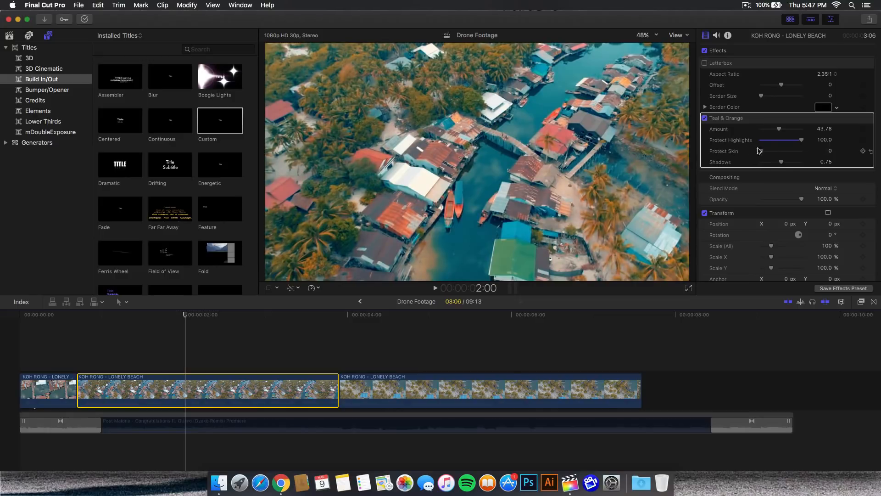
pyautogui.moveTo(762, 151); pyautogui.dragTo(801, 150)
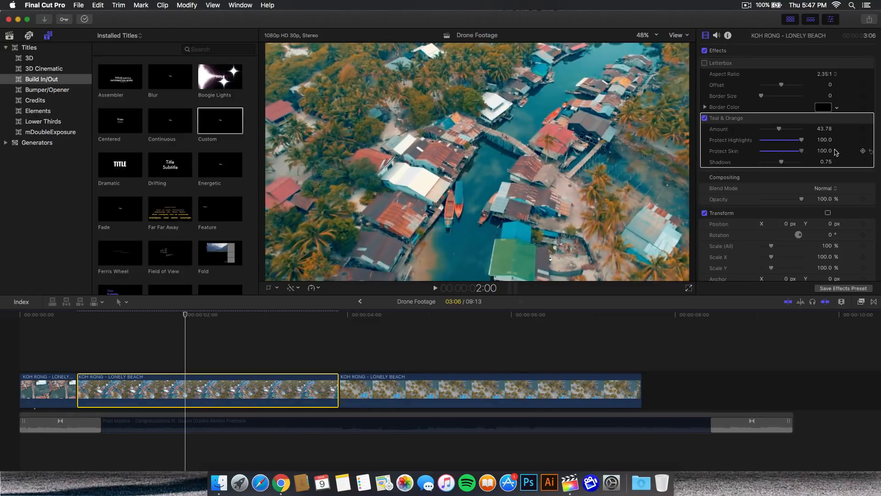
pyautogui.moveTo(795, 150); pyautogui.dragTo(786, 150)
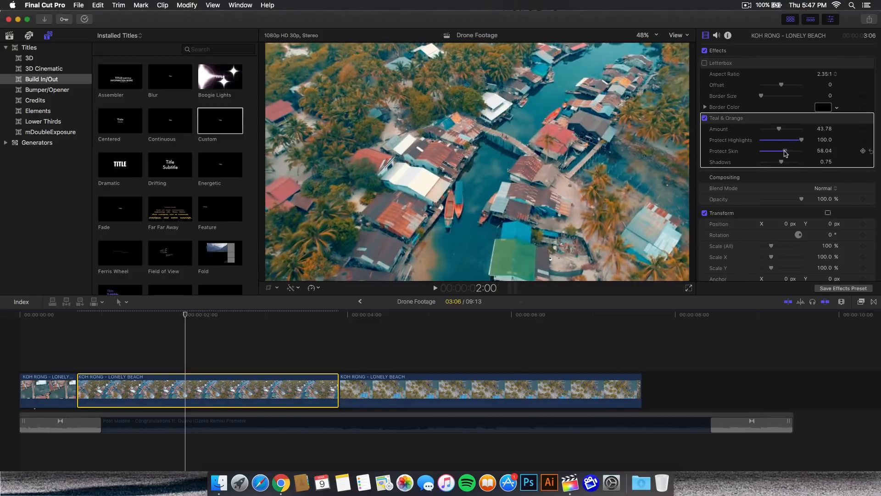
pyautogui.moveTo(787, 151); pyautogui.dragTo(779, 150)
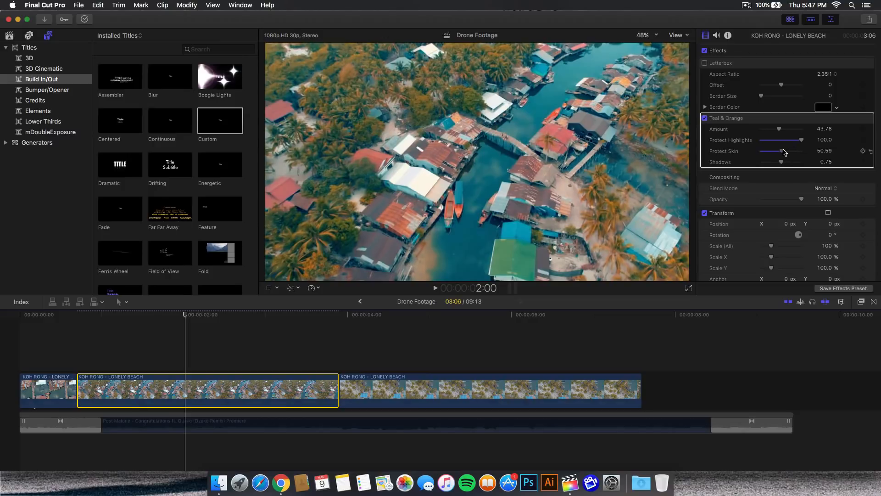
# Set the Teal & Orange Shadows amount to about 0.5
pyautogui.moveTo(781, 162); pyautogui.dragTo(774, 162)
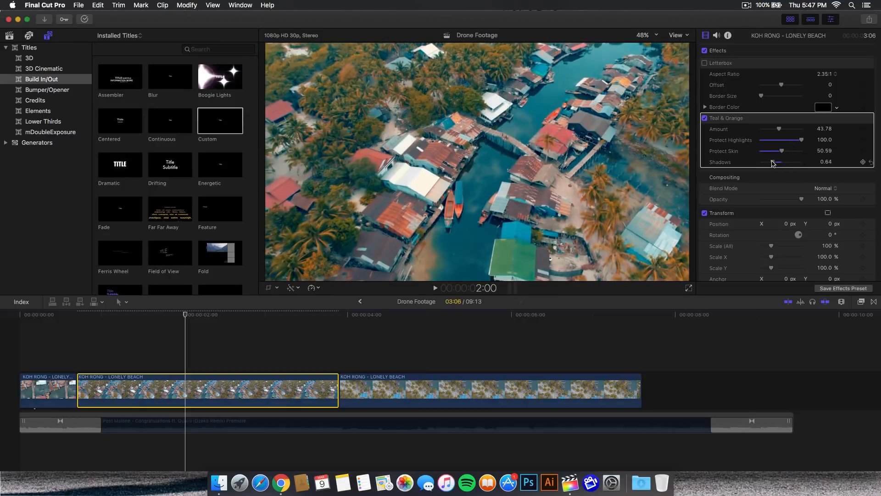
pyautogui.moveTo(775, 162); pyautogui.dragTo(793, 162)
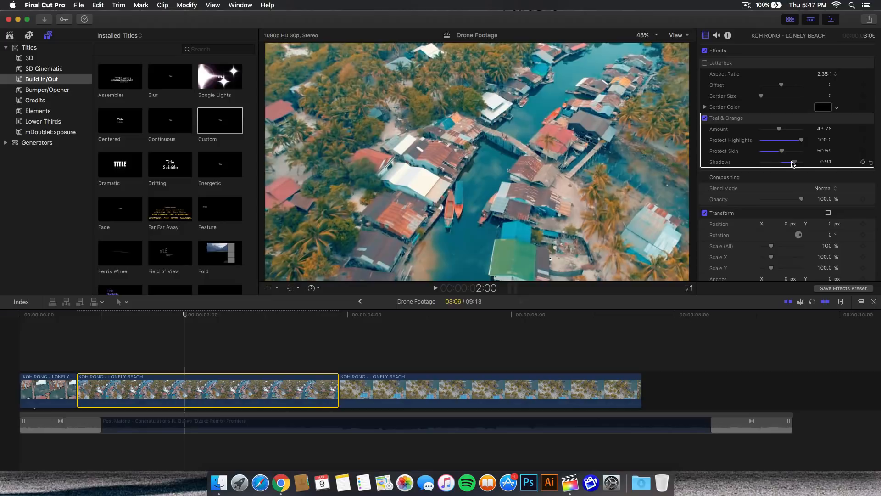
pyautogui.moveTo(793, 162); pyautogui.dragTo(774, 162)
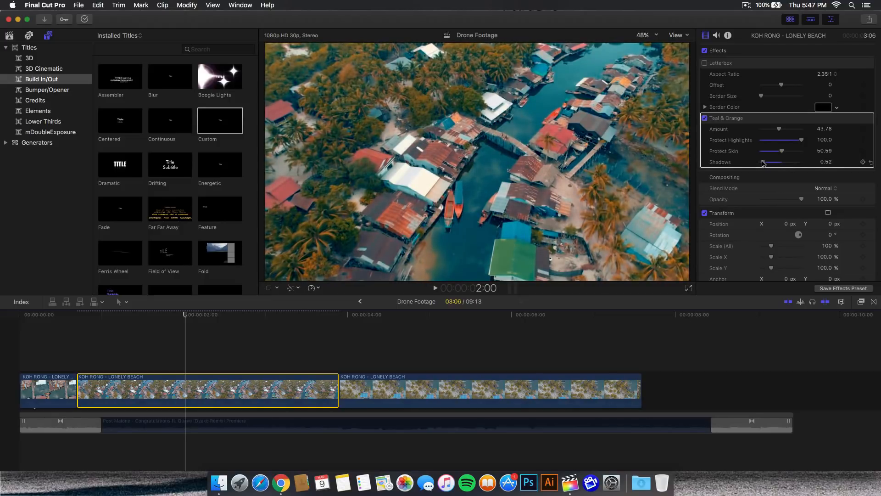
pyautogui.moveTo(765, 162); pyautogui.dragTo(761, 162)
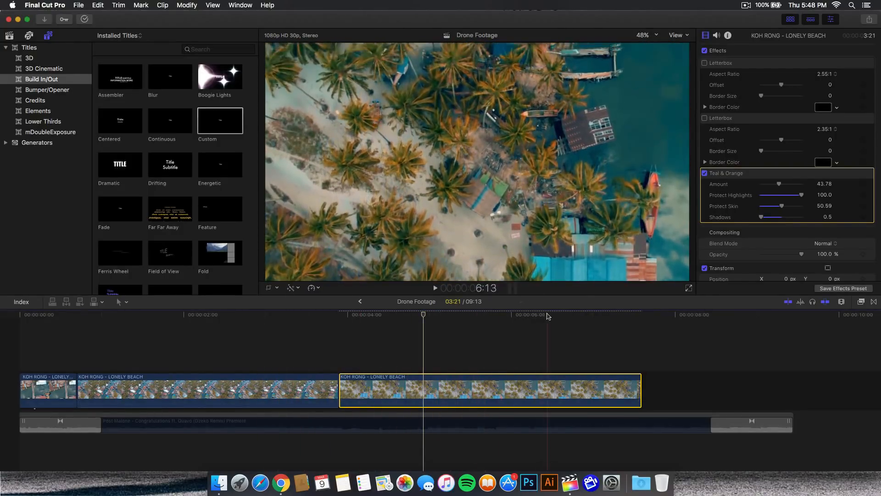
# Apply the Color Correction effect from the Effects Browser to the last drone clip
pyautogui.click(493, 314)
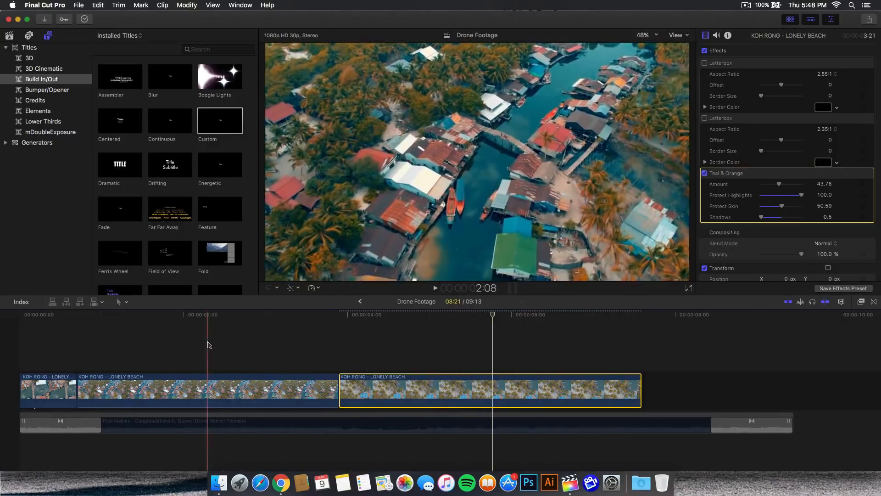
pyautogui.click(467, 313)
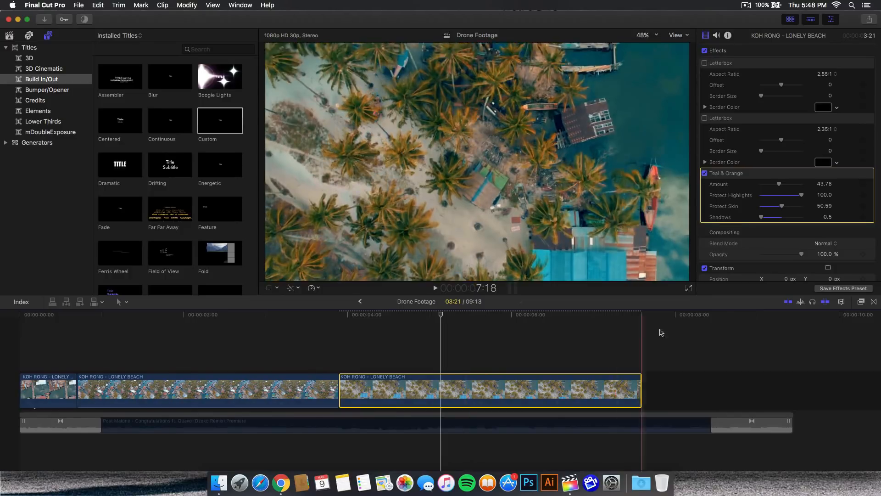
pyautogui.click(860, 302)
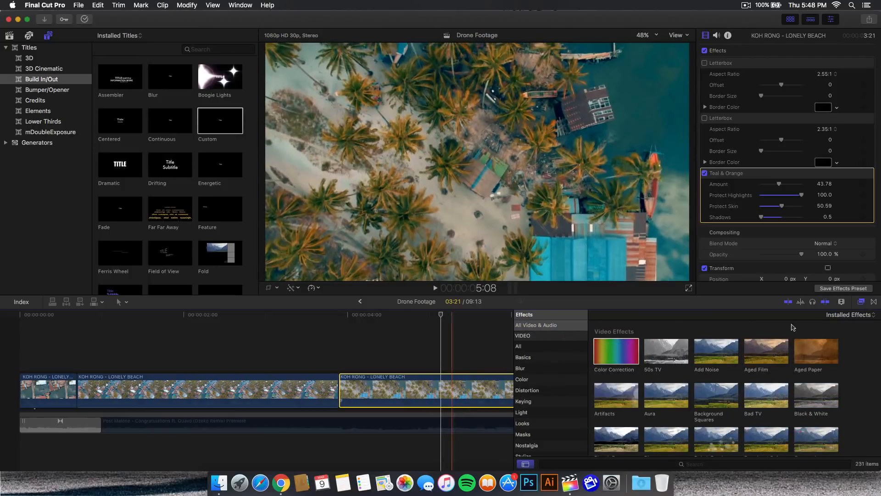
pyautogui.doubleClick(816, 395)
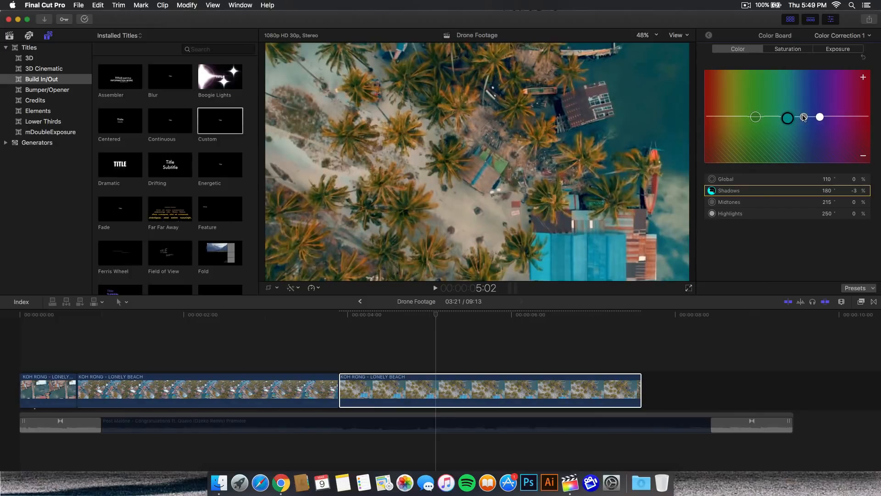
# Shift the Color Board colour of highlights, shadows and midtones, tinting midtones toward blue
pyautogui.moveTo(819, 117); pyautogui.dragTo(822, 121)
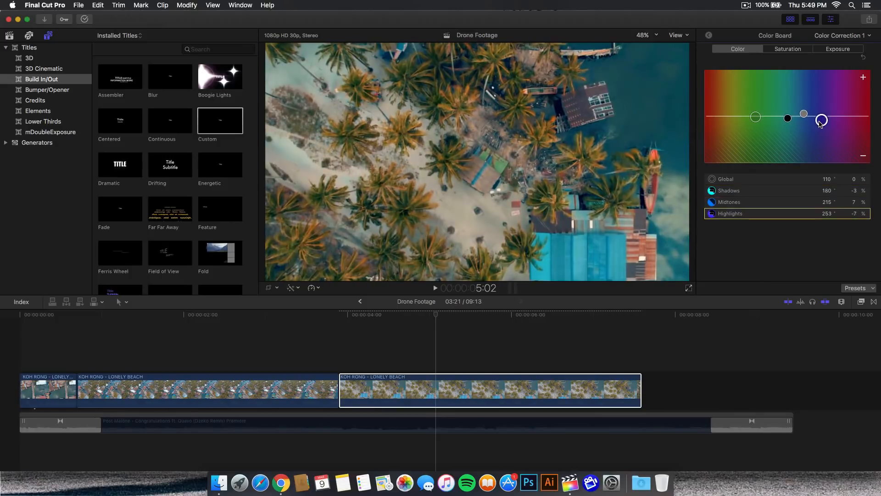
pyautogui.moveTo(822, 120); pyautogui.dragTo(804, 115)
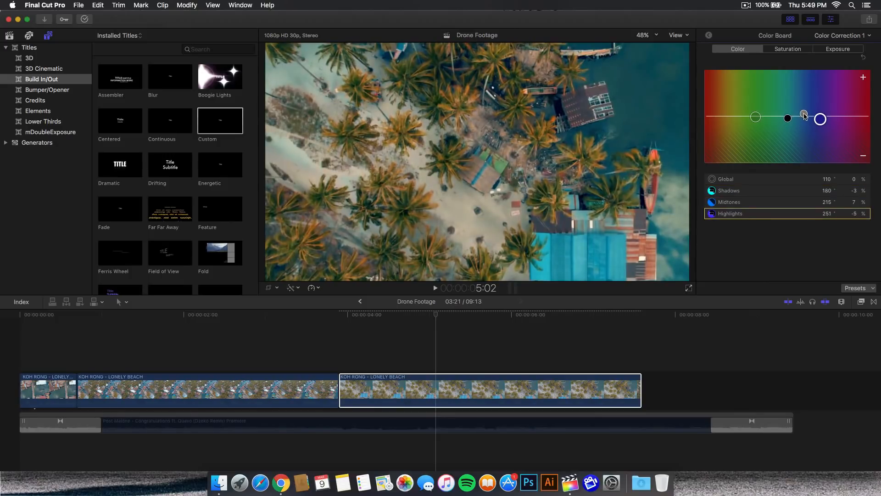
pyautogui.moveTo(803, 113); pyautogui.dragTo(803, 108)
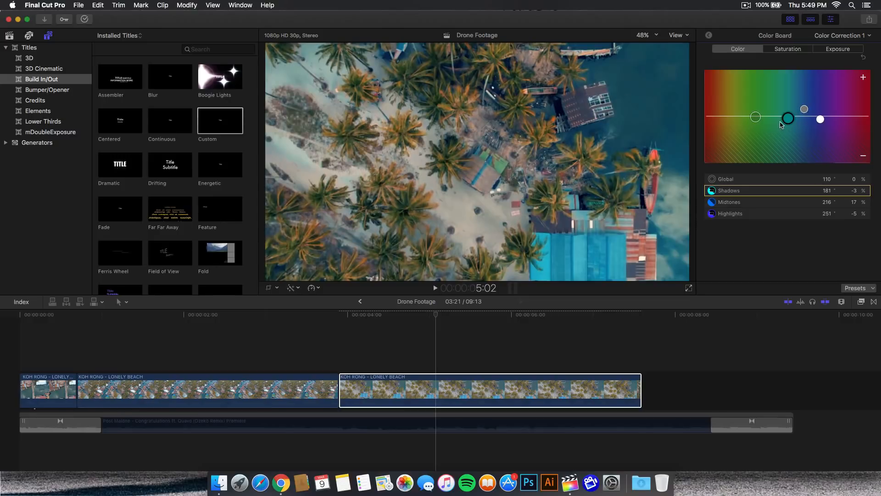
pyautogui.moveTo(788, 117); pyautogui.dragTo(788, 119)
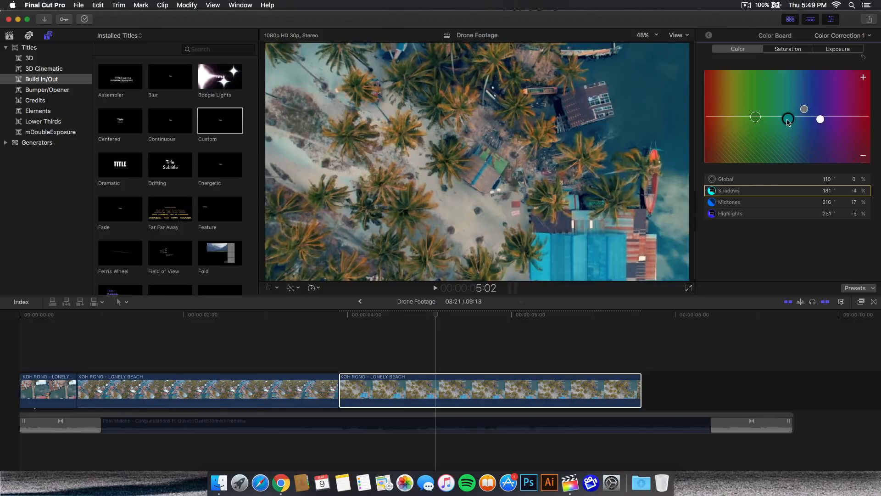
pyautogui.moveTo(788, 118); pyautogui.dragTo(789, 115)
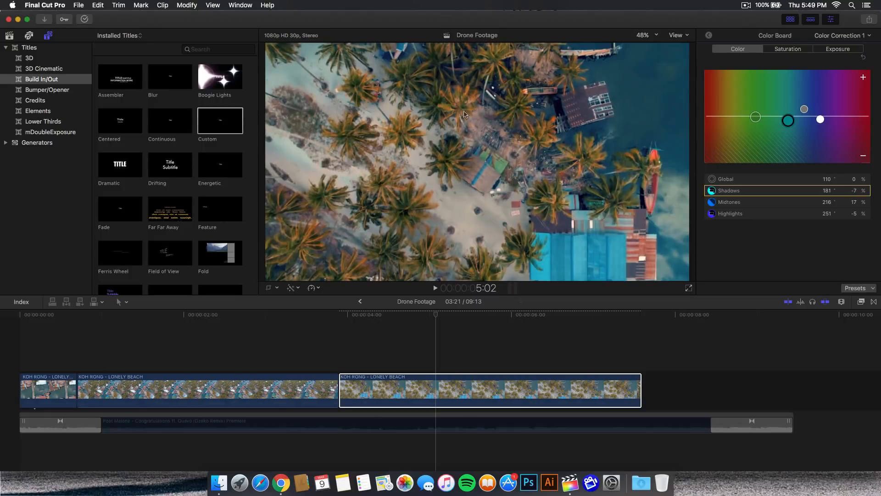
pyautogui.moveTo(434, 98)
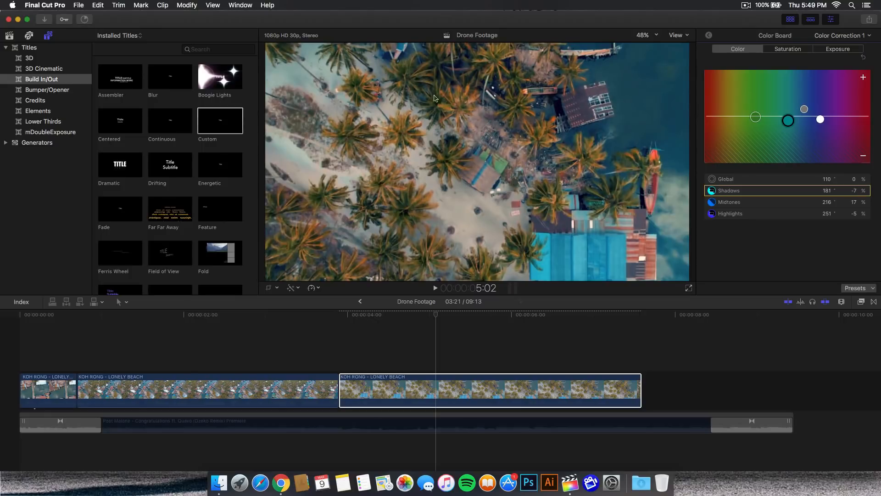
pyautogui.moveTo(788, 120); pyautogui.dragTo(804, 108)
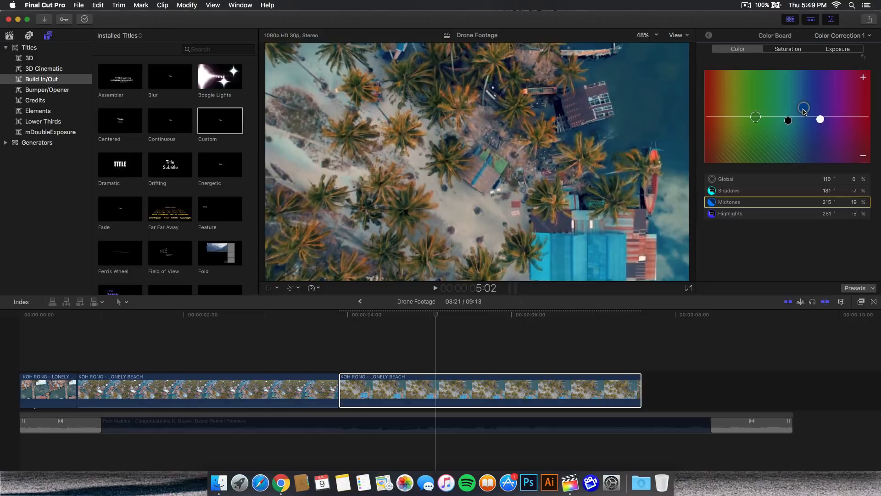
# Set shadow saturation to -13% on the Color Board's Saturation tab
pyautogui.click(788, 49)
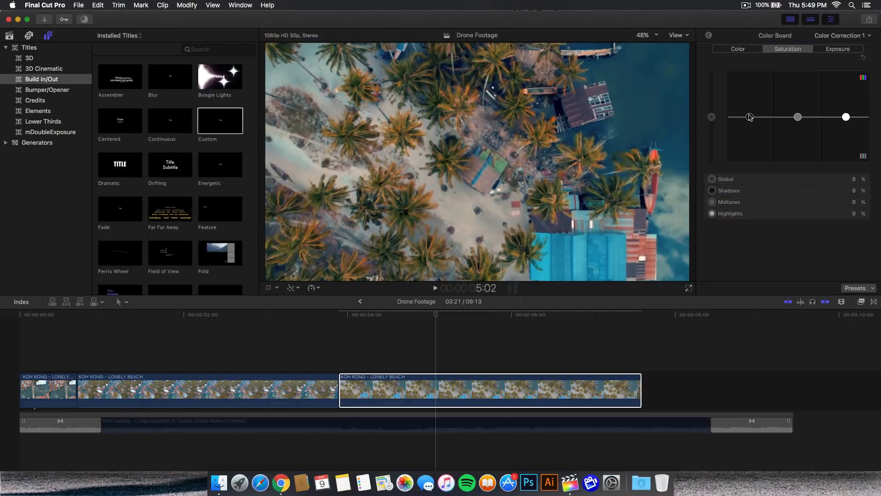
pyautogui.moveTo(749, 116); pyautogui.dragTo(749, 110)
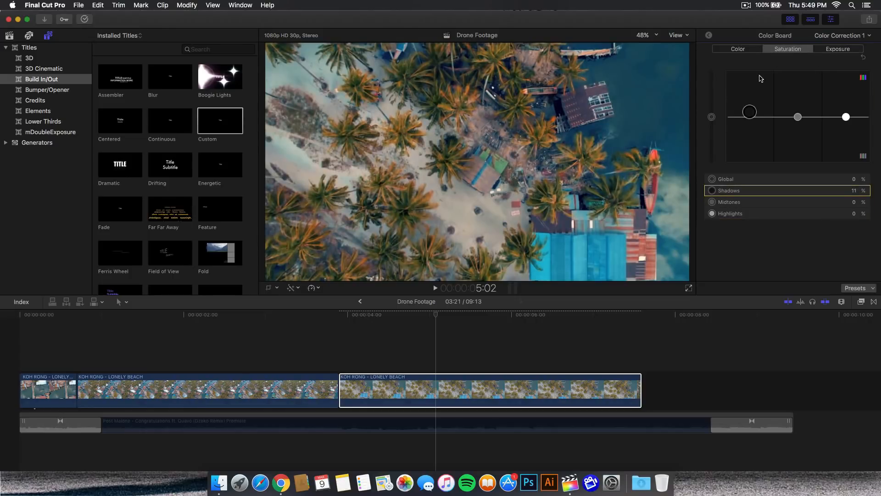
pyautogui.moveTo(749, 112); pyautogui.dragTo(749, 115)
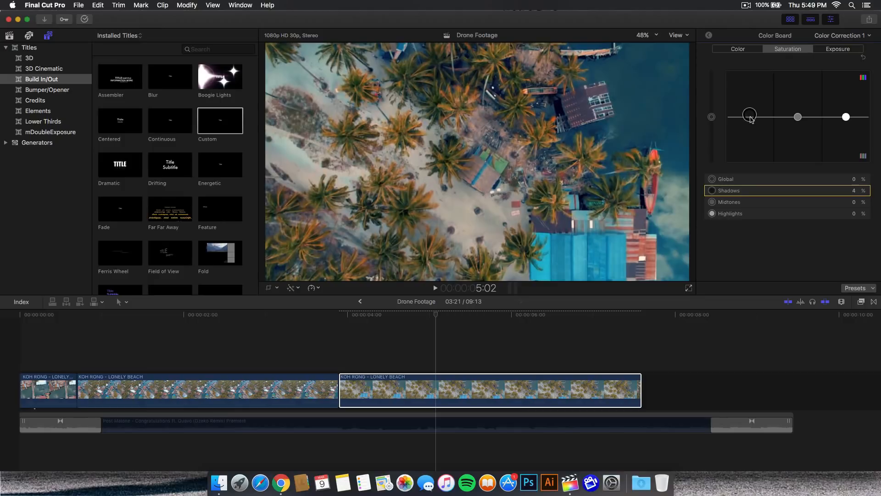
pyautogui.moveTo(750, 115); pyautogui.dragTo(749, 98)
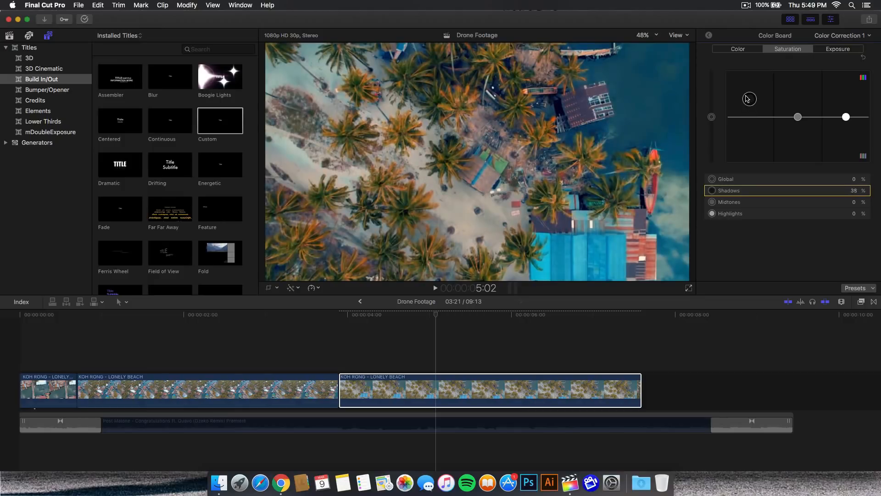
pyautogui.moveTo(749, 100); pyautogui.dragTo(750, 72)
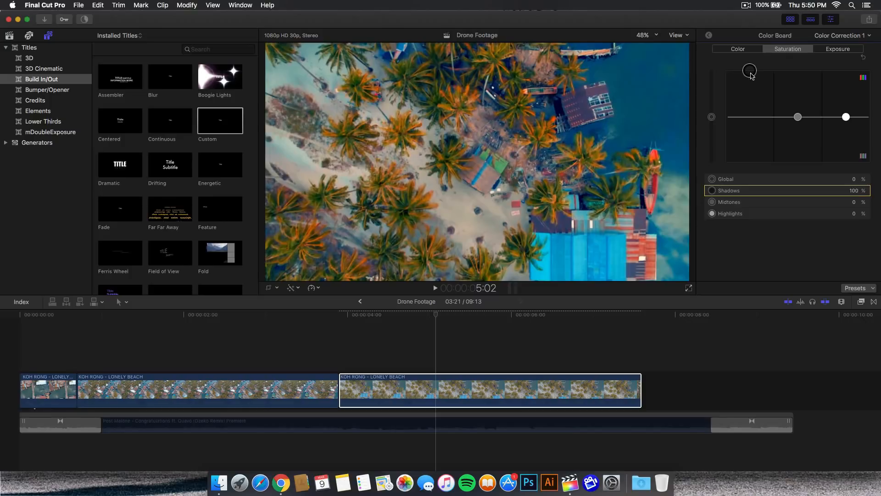
pyautogui.moveTo(749, 70); pyautogui.dragTo(751, 125)
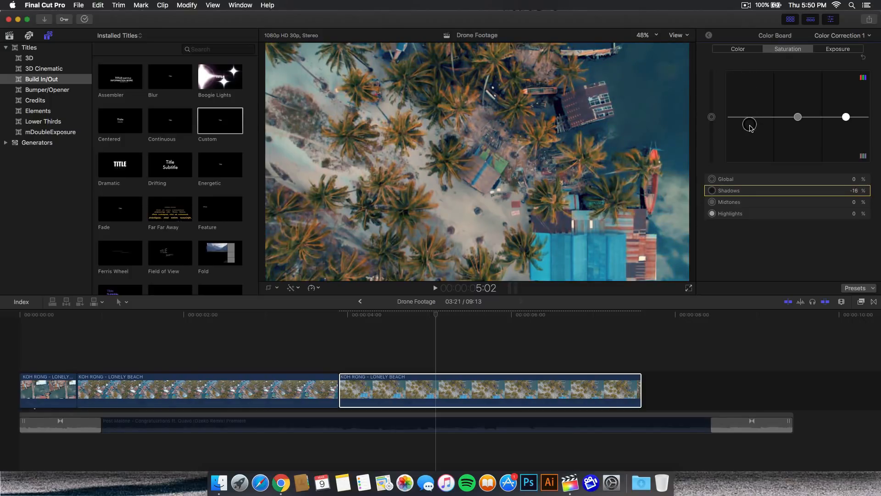
pyautogui.moveTo(750, 124); pyautogui.dragTo(750, 121)
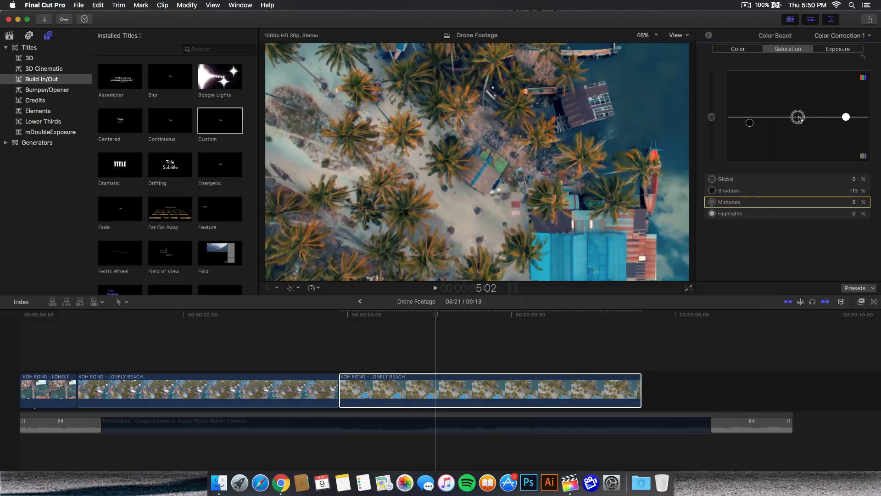
# Set midtone saturation to 8% and highlight saturation to -13%
pyautogui.moveTo(798, 117); pyautogui.dragTo(799, 115)
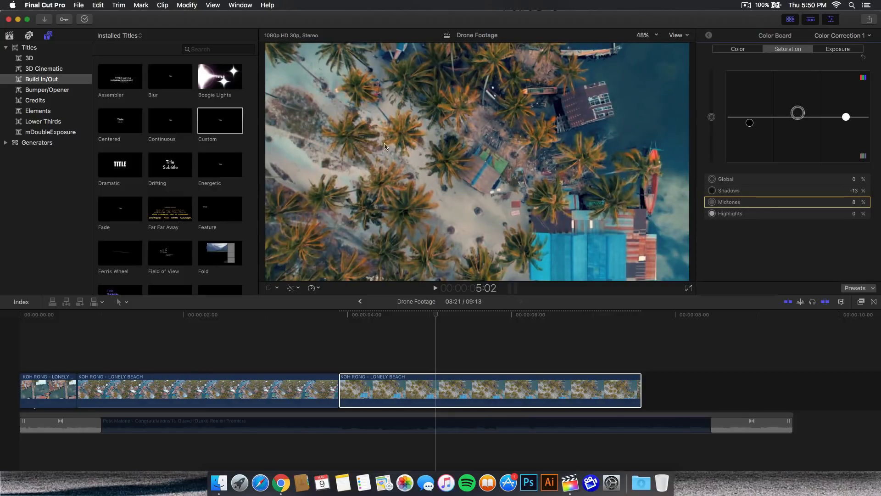
pyautogui.moveTo(846, 116); pyautogui.dragTo(846, 120)
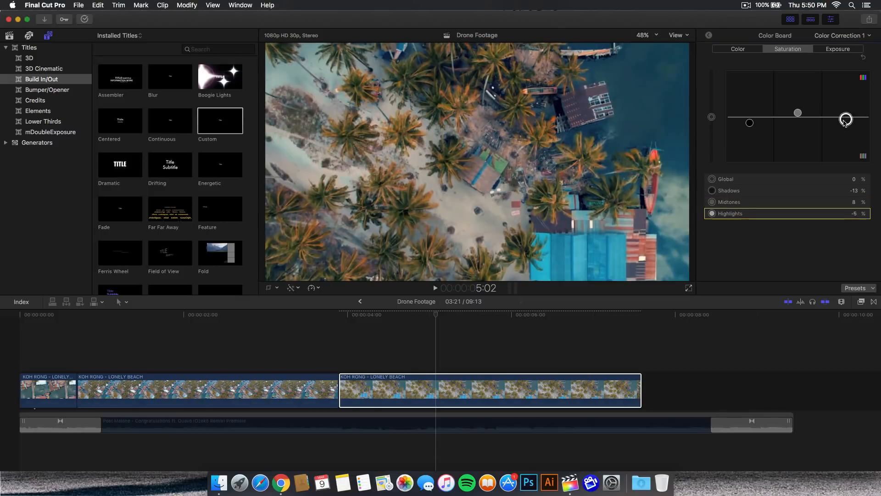
pyautogui.moveTo(845, 119); pyautogui.dragTo(846, 100)
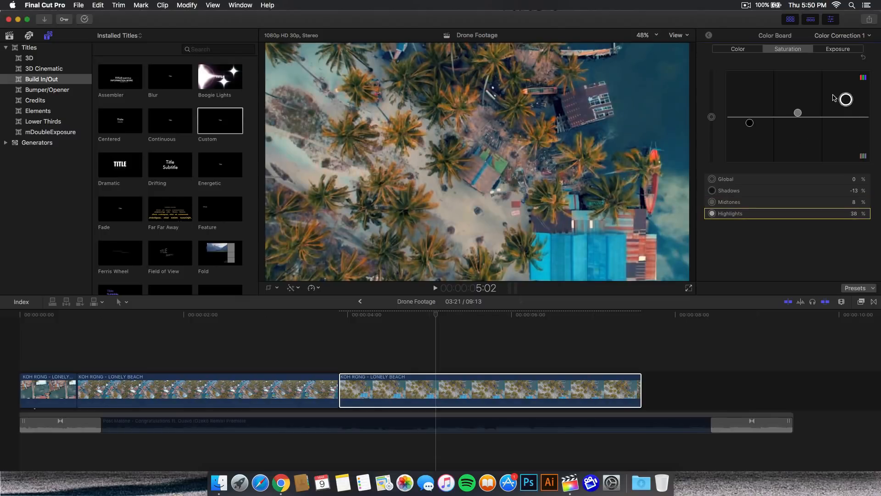
pyautogui.moveTo(846, 99); pyautogui.dragTo(846, 120)
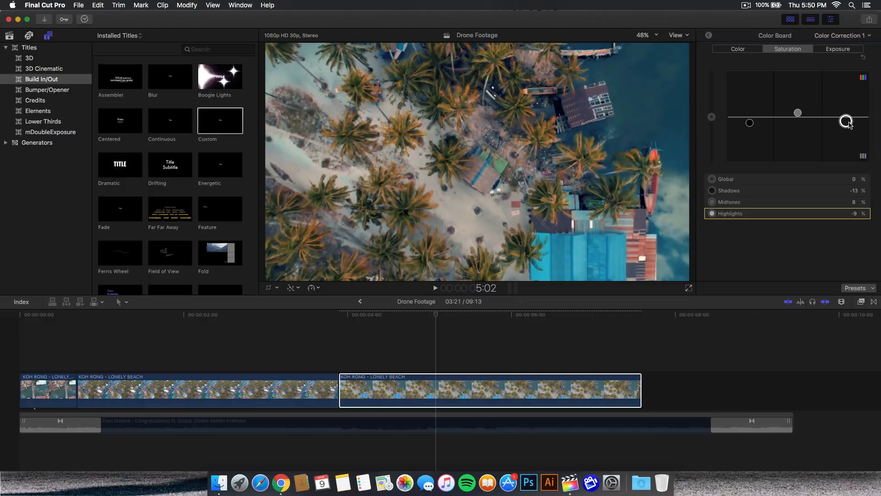
pyautogui.moveTo(846, 121); pyautogui.dragTo(846, 123)
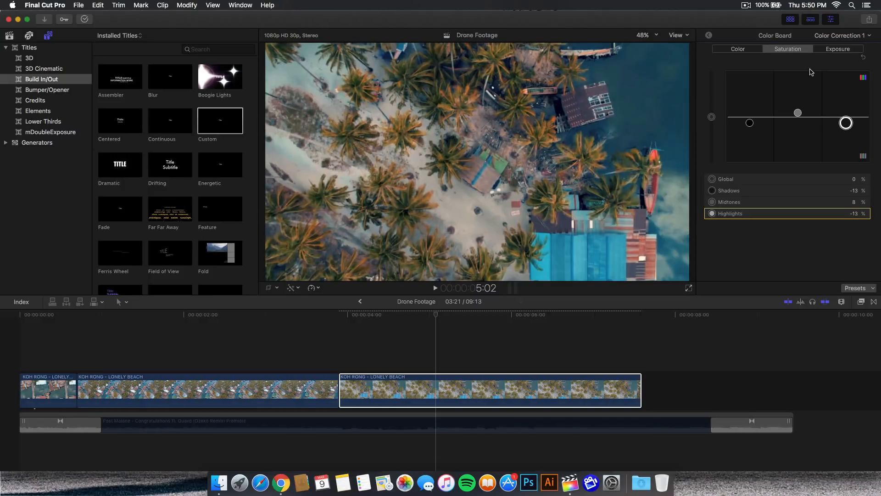
# On the Exposure tab, set shadows, midtones and highlights pucks to 3%, -8% and 10%
pyautogui.click(837, 49)
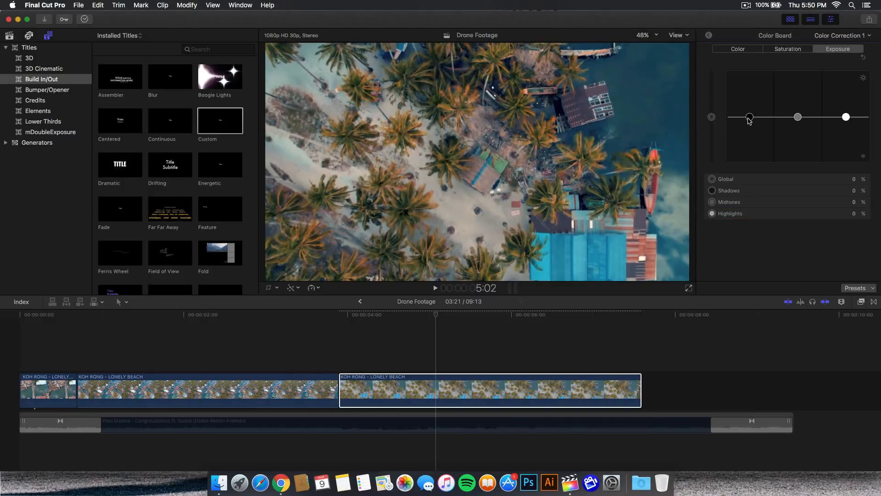
pyautogui.moveTo(749, 116); pyautogui.dragTo(749, 113)
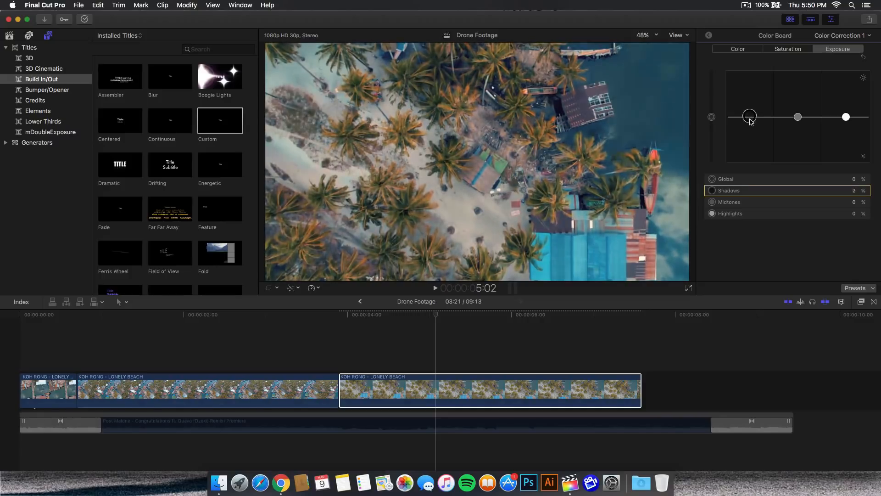
pyautogui.moveTo(750, 116); pyautogui.dragTo(750, 122)
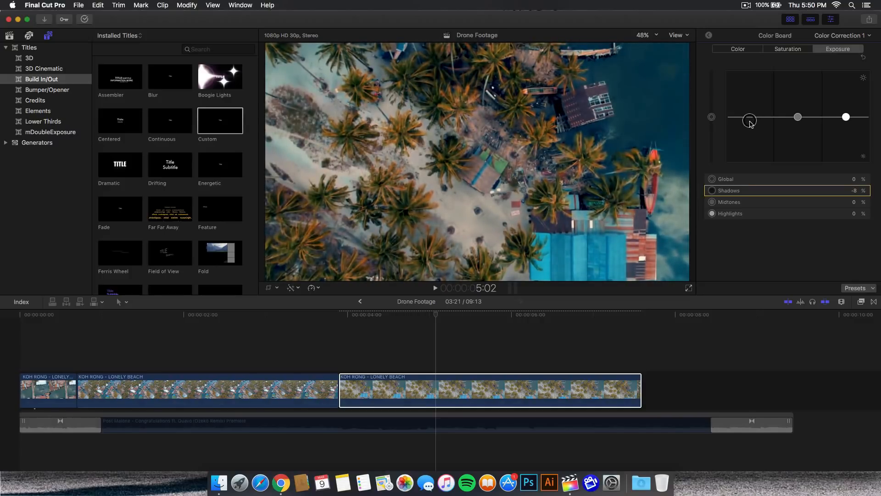
pyautogui.moveTo(750, 120); pyautogui.dragTo(750, 123)
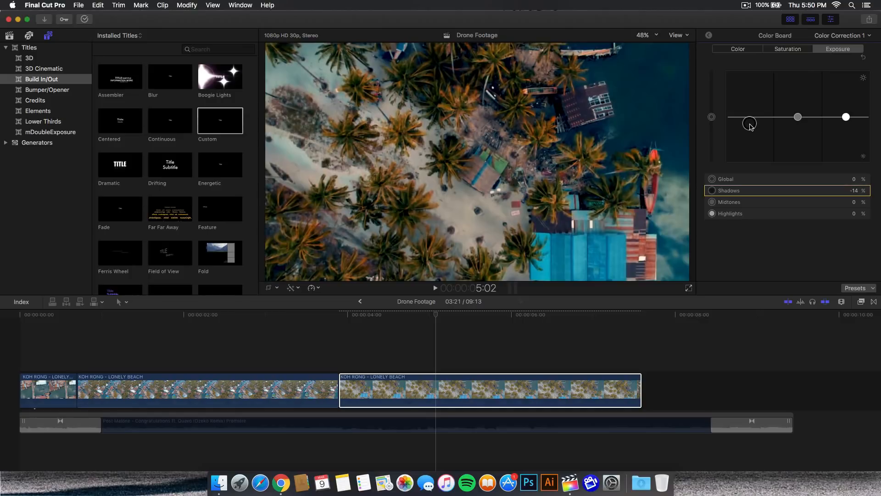
pyautogui.moveTo(750, 123); pyautogui.dragTo(750, 116)
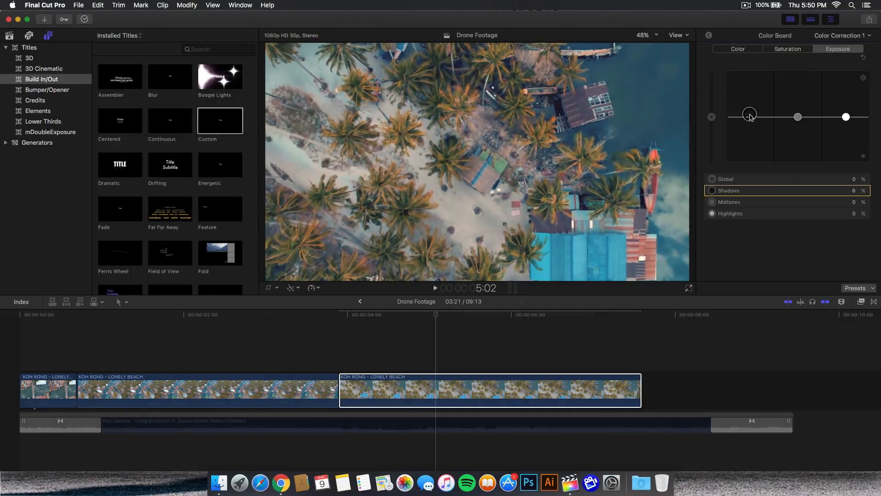
pyautogui.moveTo(749, 110); pyautogui.dragTo(798, 118)
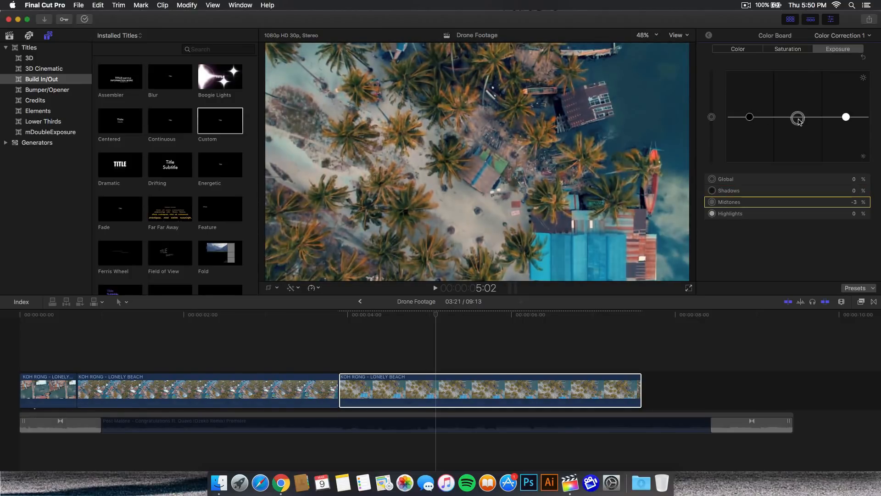
pyautogui.moveTo(797, 117); pyautogui.dragTo(798, 123)
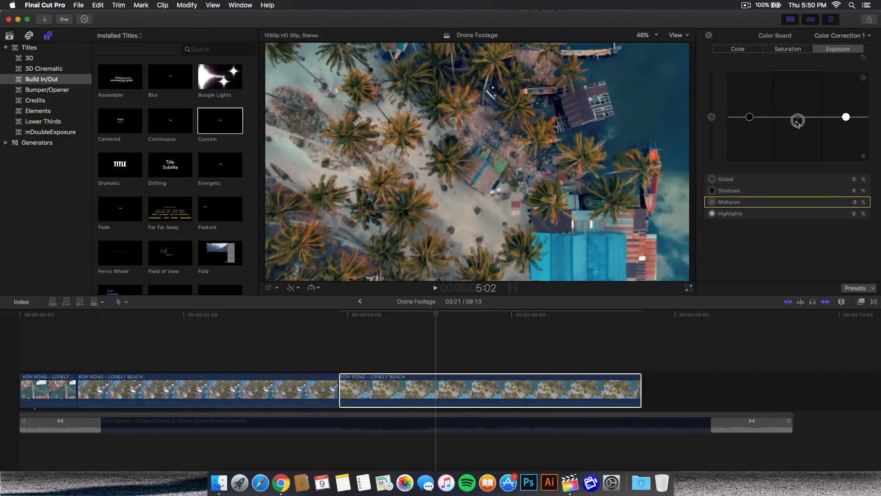
pyautogui.moveTo(798, 120); pyautogui.dragTo(846, 116)
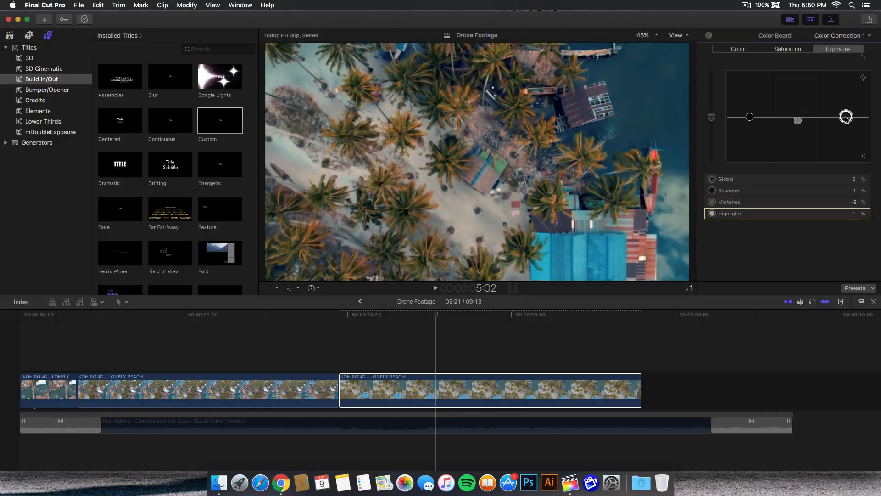
pyautogui.moveTo(846, 117); pyautogui.dragTo(846, 111)
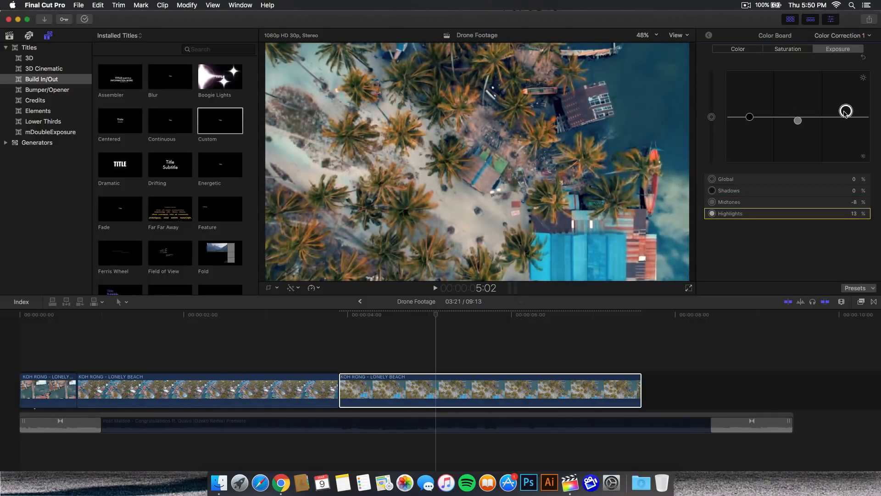
pyautogui.moveTo(846, 110); pyautogui.dragTo(845, 113)
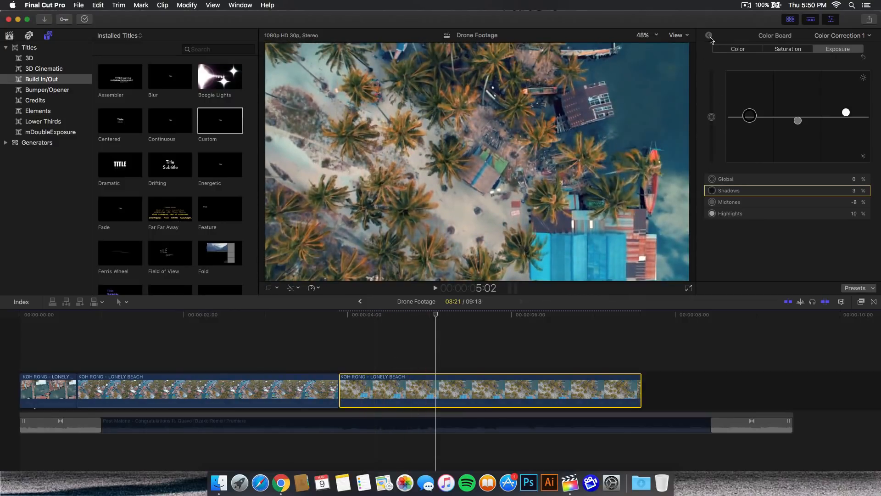
# Switch off Color Correction 1 in the beach clip's Video Inspector effects list
pyautogui.click(706, 35)
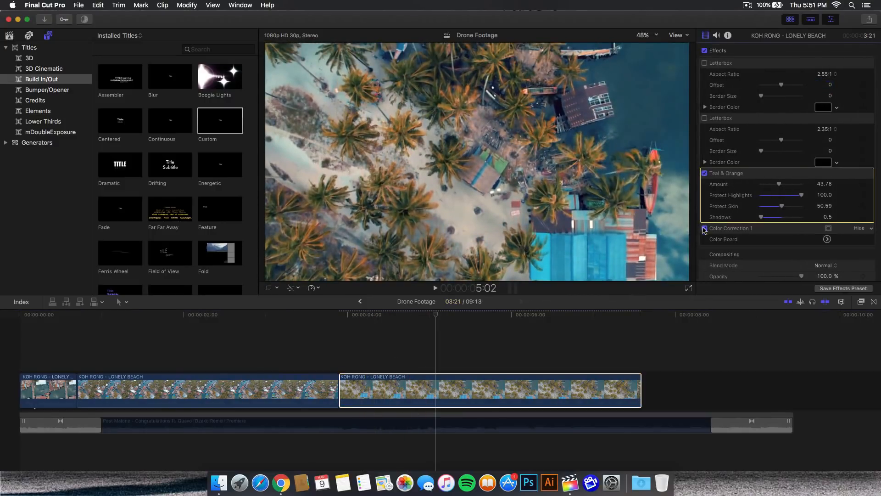
pyautogui.click(705, 227)
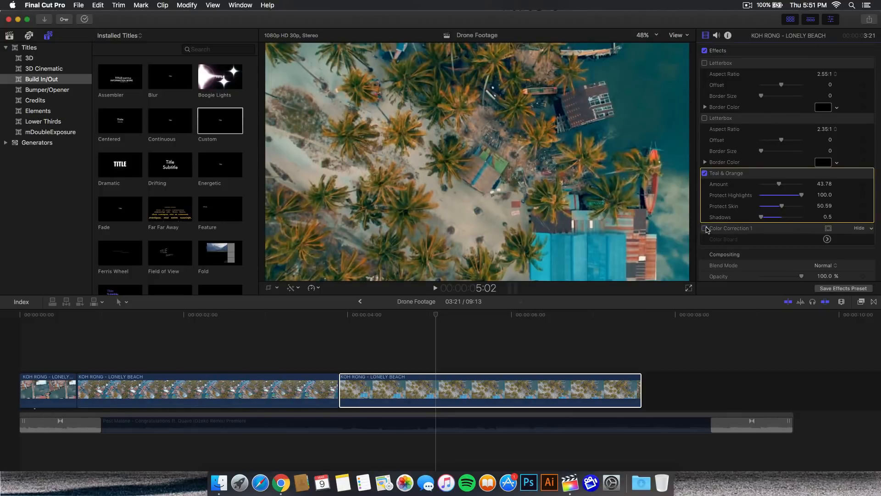
pyautogui.click(705, 229)
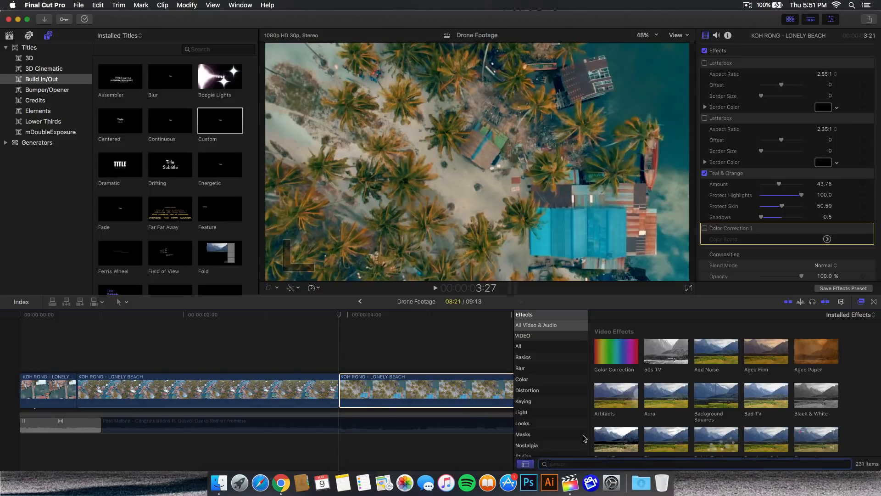
pyautogui.moveTo(561, 355)
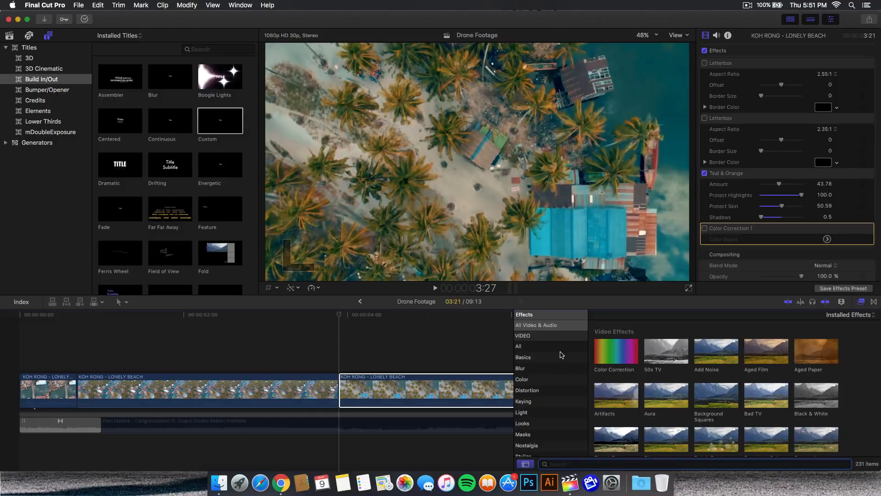
pyautogui.moveTo(525, 325)
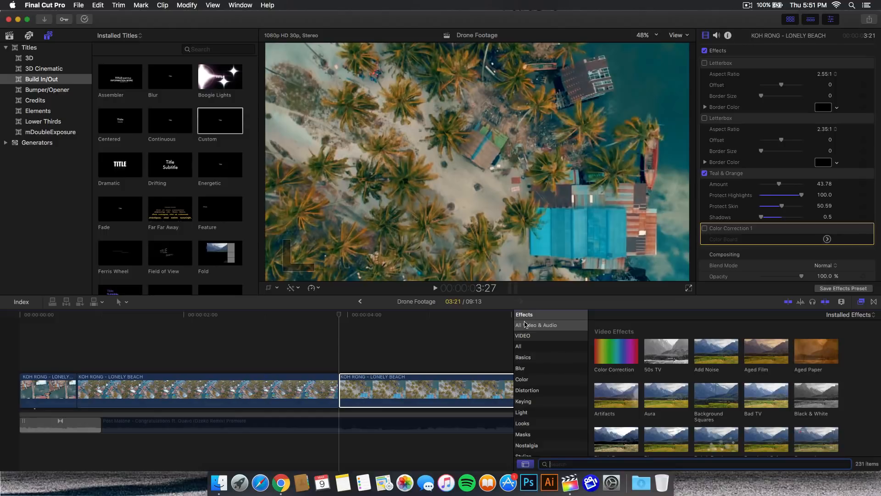
pyautogui.moveTo(541, 320)
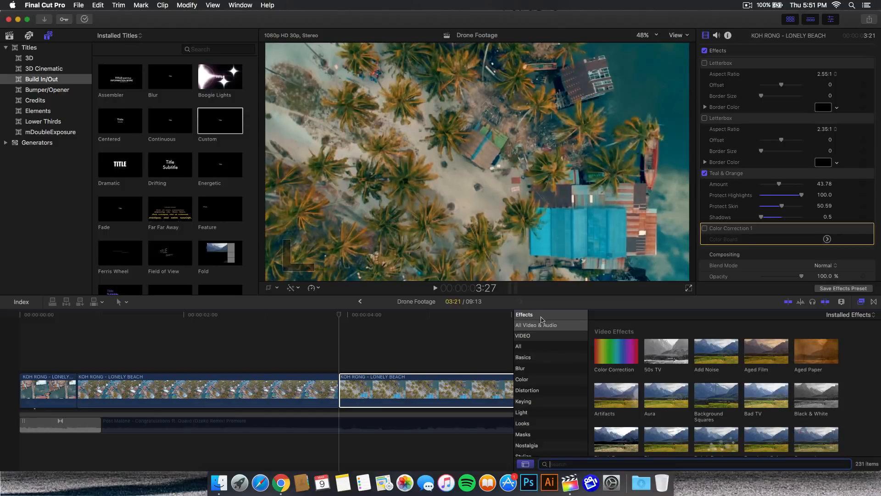
pyautogui.moveTo(564, 338)
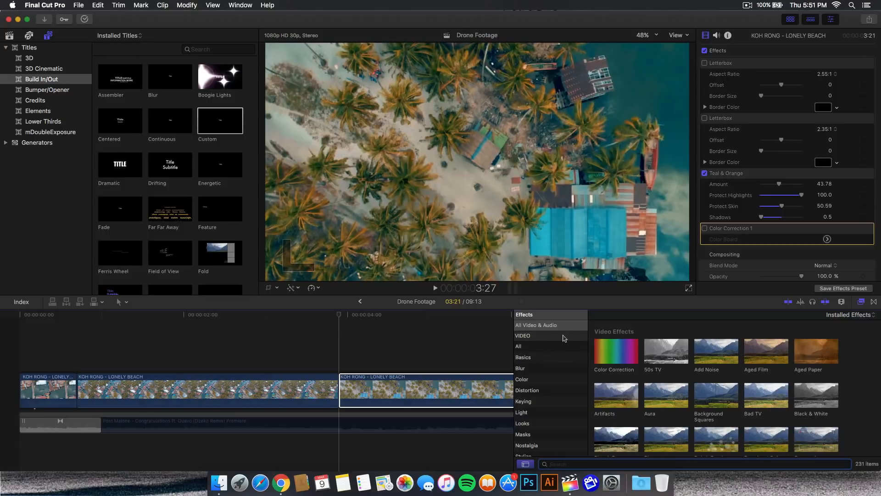
pyautogui.moveTo(792, 339)
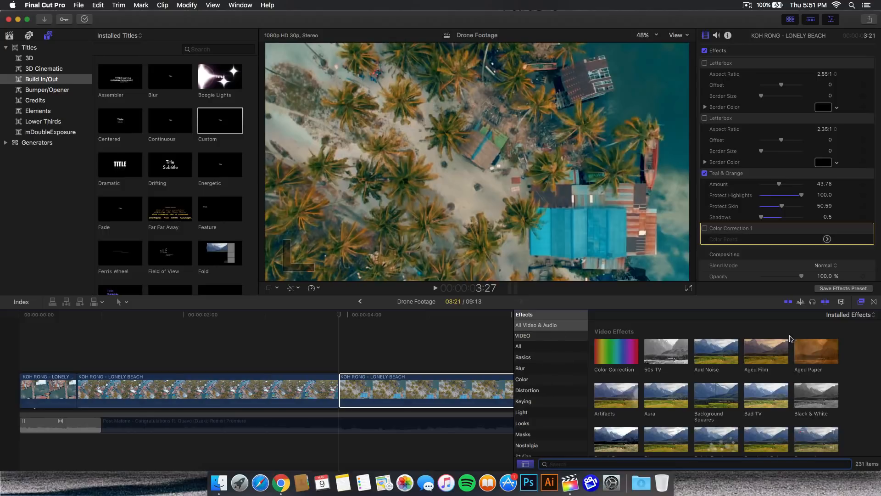
# Search the effects for 'mask' and drag Draw Mask onto the later beach clip
pyautogui.write('mask')
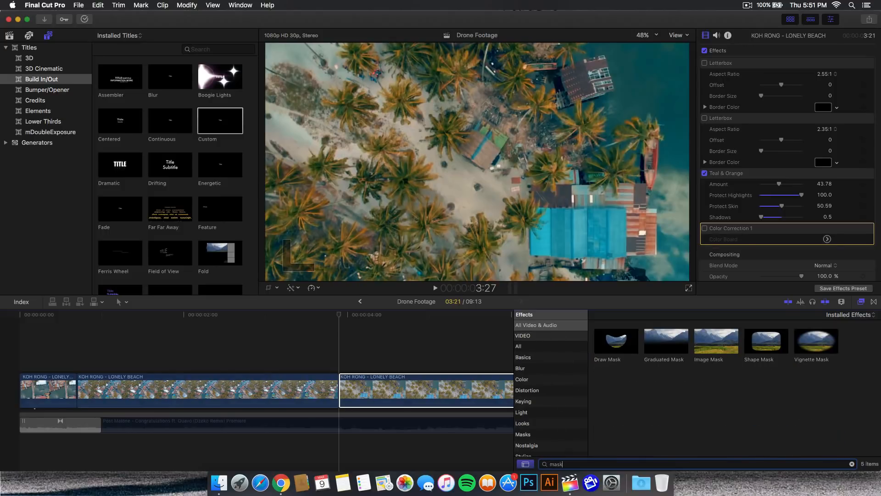
pyautogui.moveTo(615, 340); pyautogui.dragTo(469, 390)
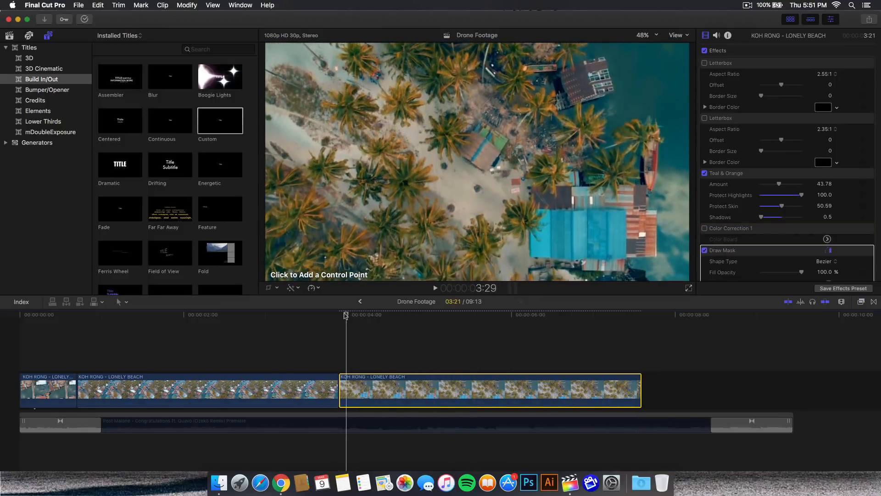
# Draw a Linear Draw Mask hiding the beach clip's right half and keyframe its control points
pyautogui.click(645, 35)
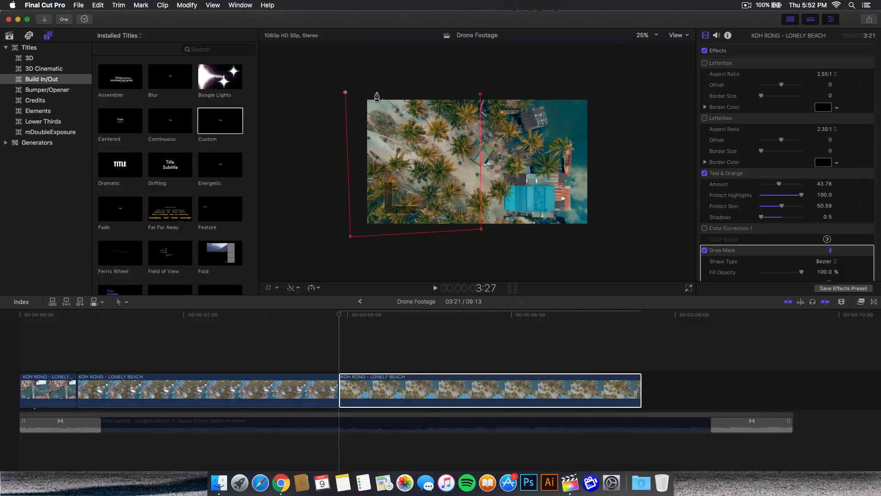
pyautogui.moveTo(480, 100)
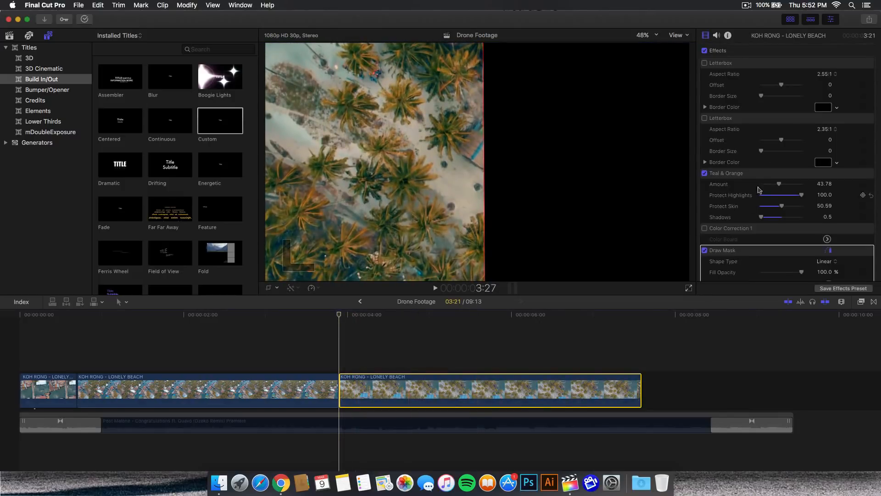
pyautogui.scroll(-3)
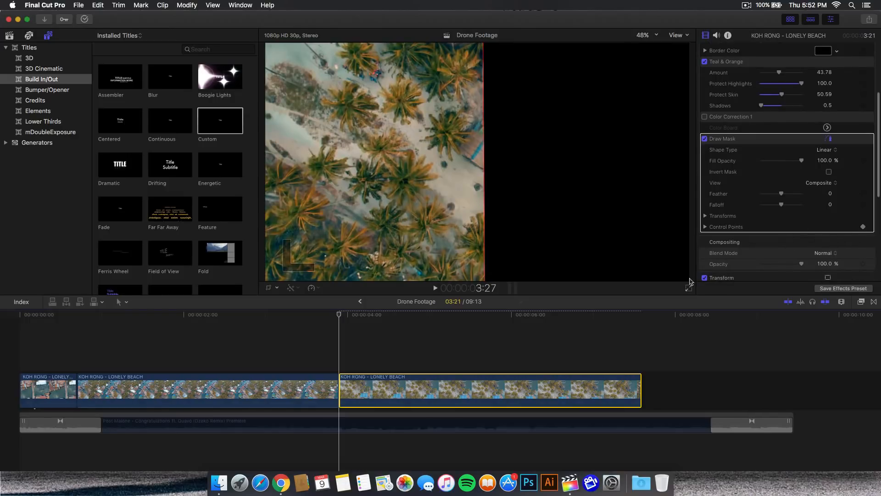
pyautogui.click(641, 314)
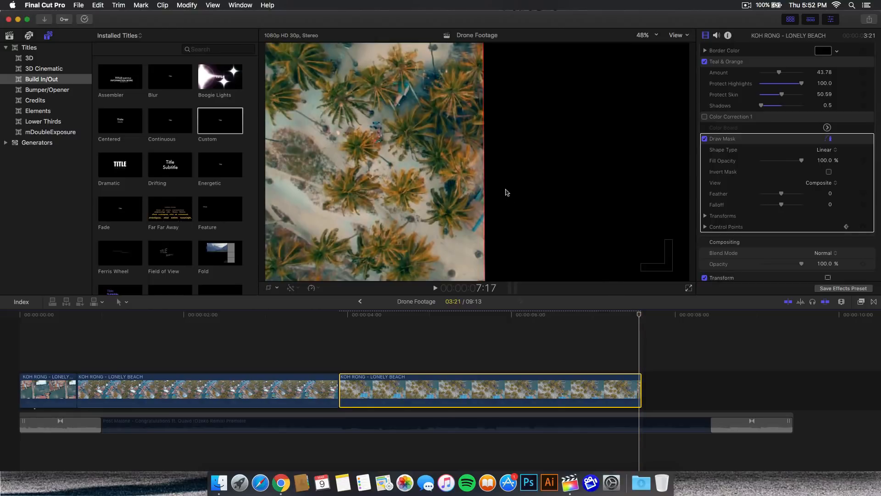
pyautogui.click(410, 390)
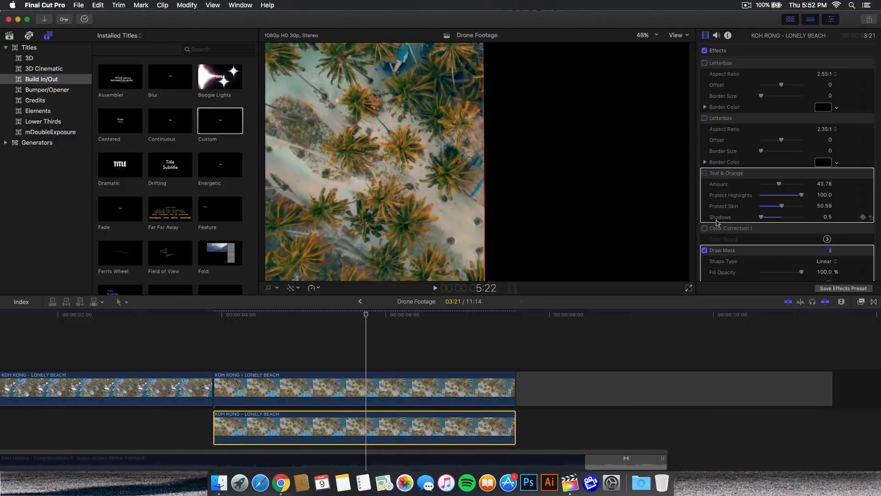
# Stack a duplicate of the beach clip beneath it with Teal & Orange unchecked
pyautogui.click(705, 250)
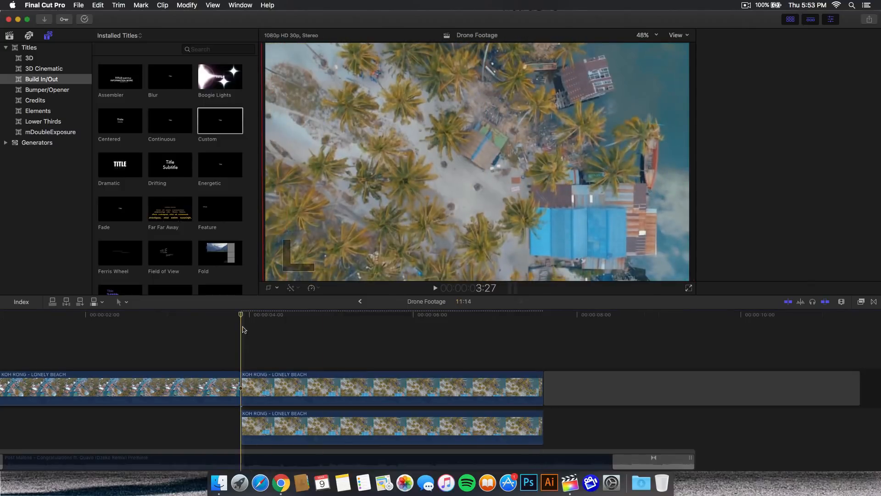
pyautogui.click(187, 5)
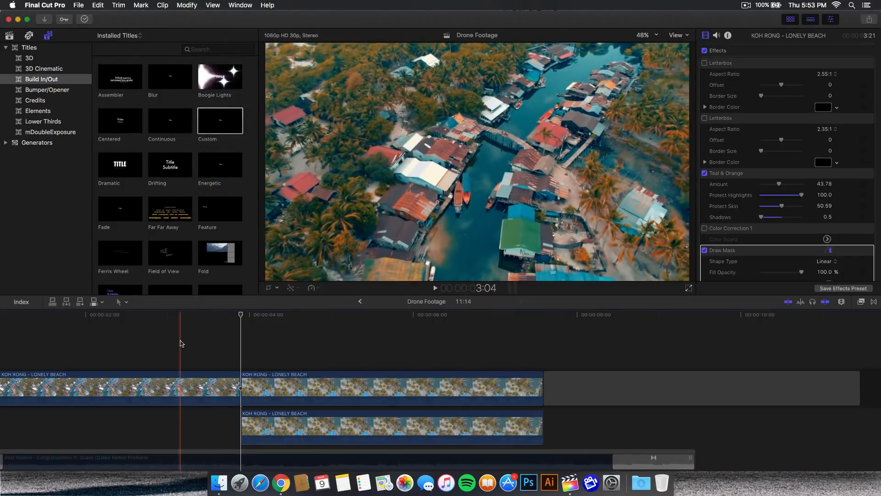
# Delete the 2.55:1 Letterbox and the remaining Letterbox effect from the masked beach clip
pyautogui.click(434, 288)
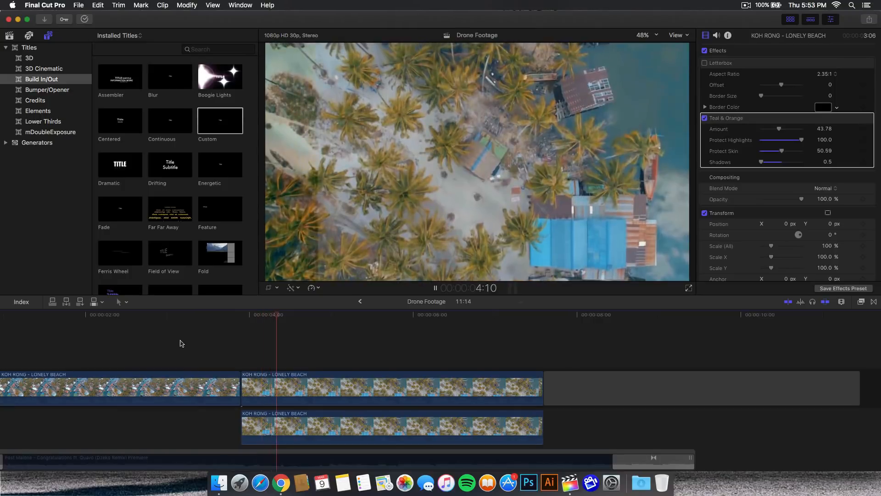
pyautogui.click(438, 314)
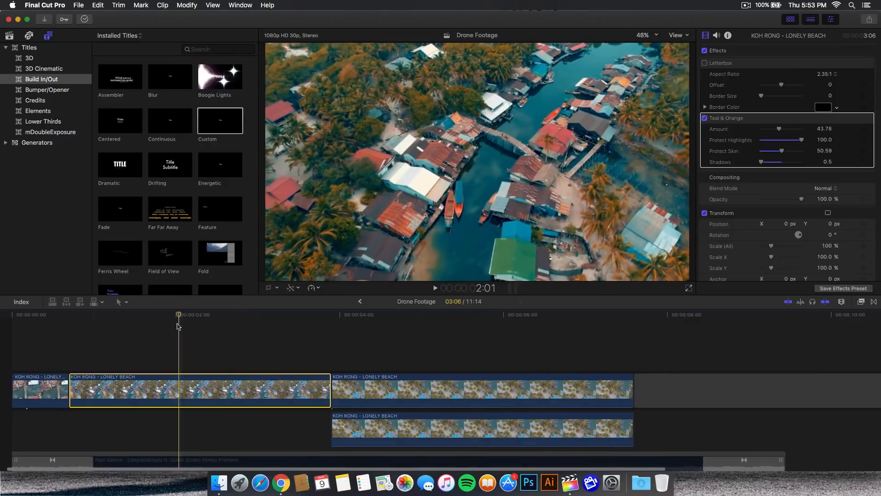
pyautogui.click(364, 391)
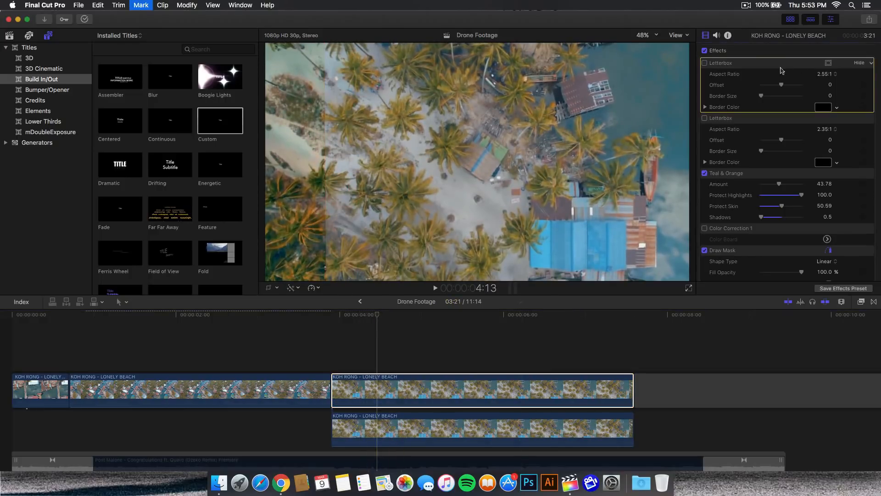
pyautogui.click(704, 63)
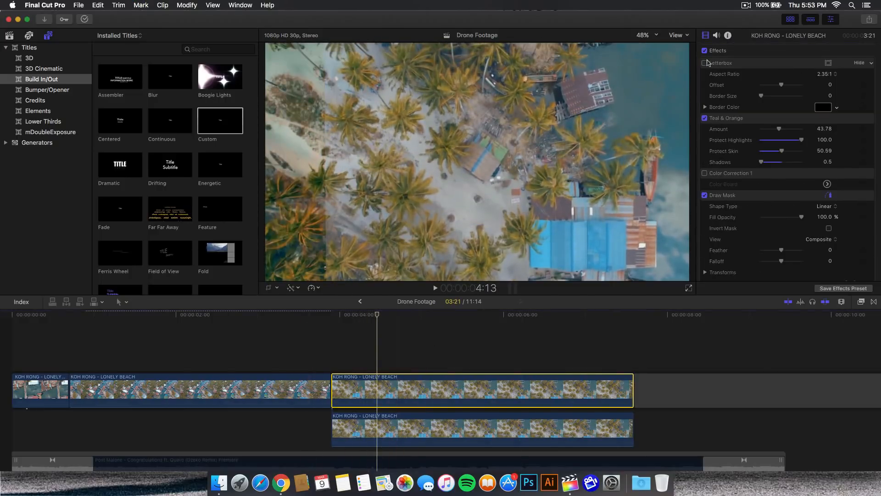
pyautogui.click(705, 63)
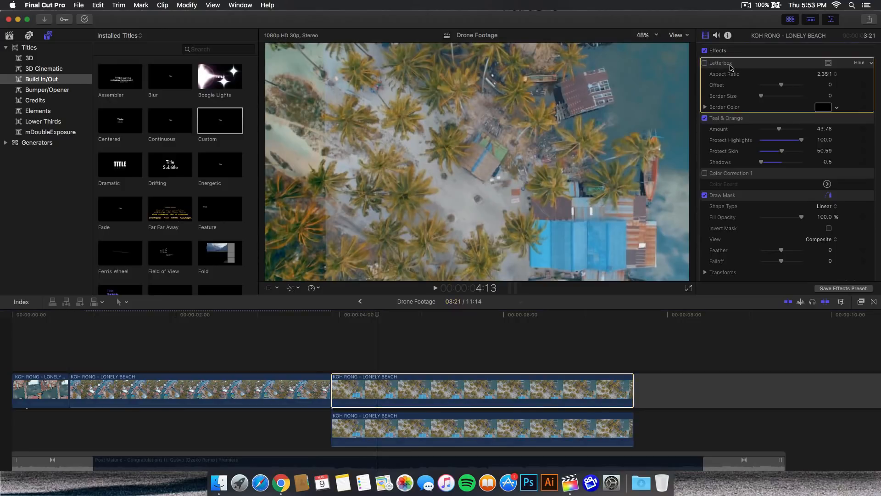
pyautogui.click(859, 62)
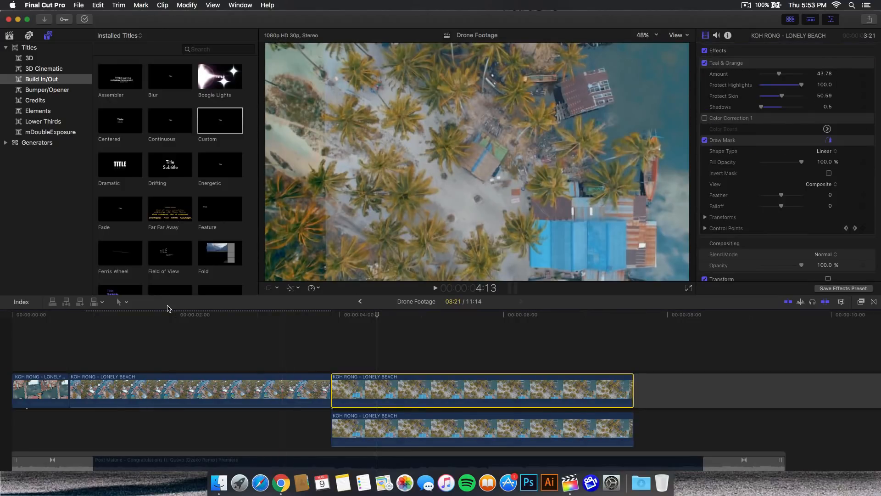